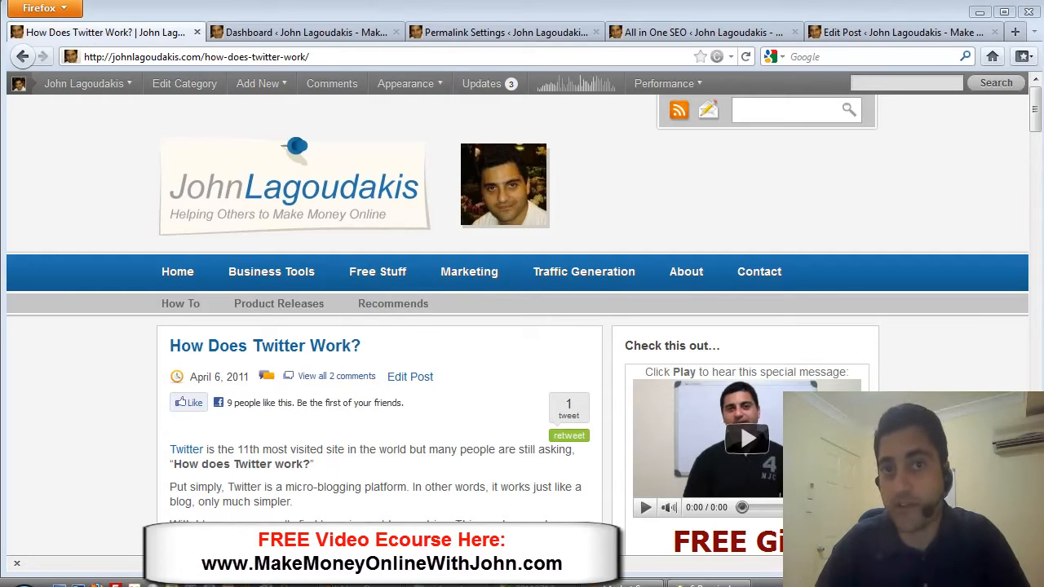
mouse_move(352, 283)
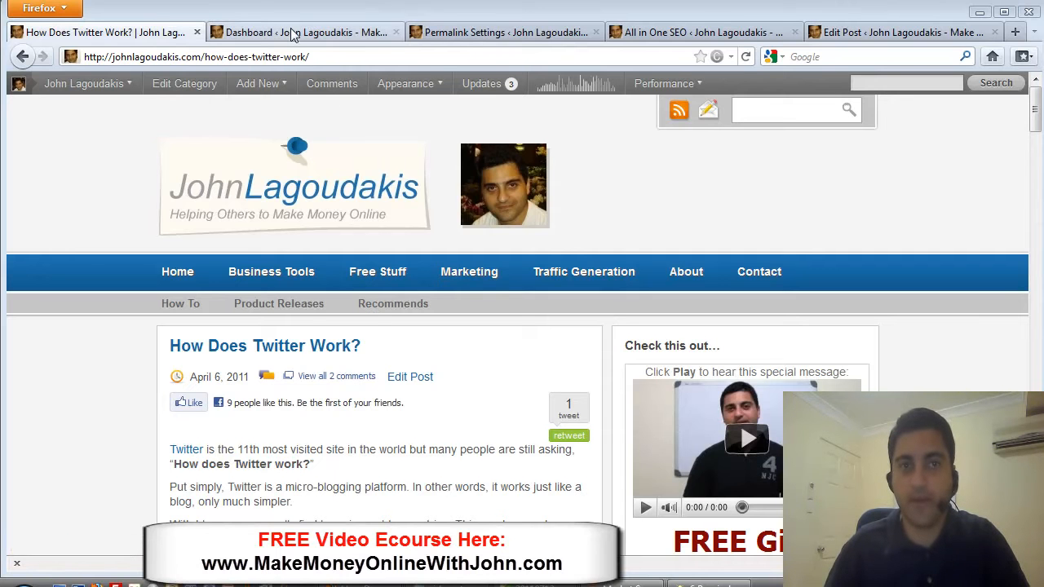
Show the dashboard Stats box, with How Does Twitter Work? leading Top Posts
click(306, 31)
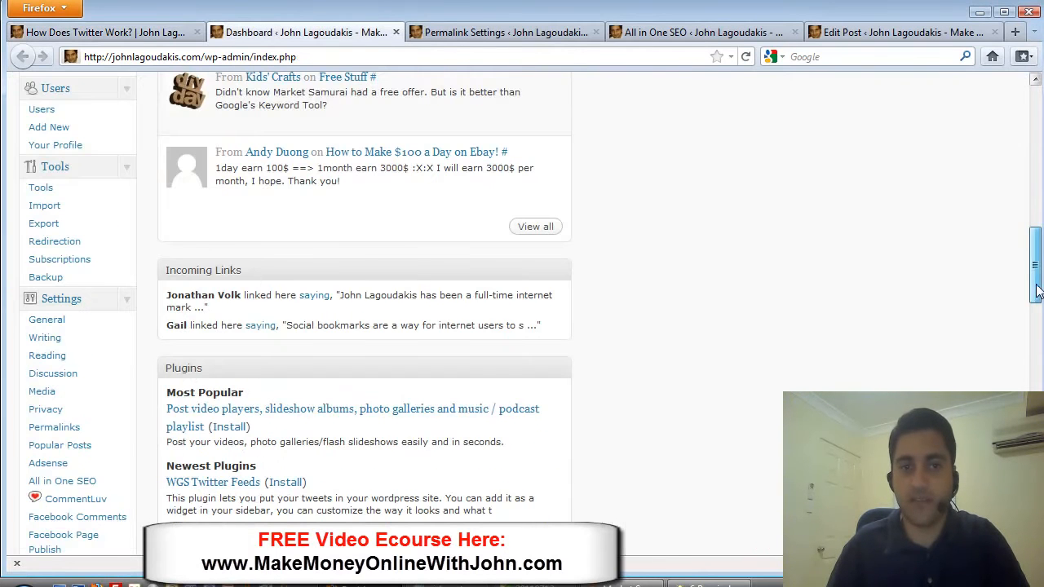
scroll(down, 3)
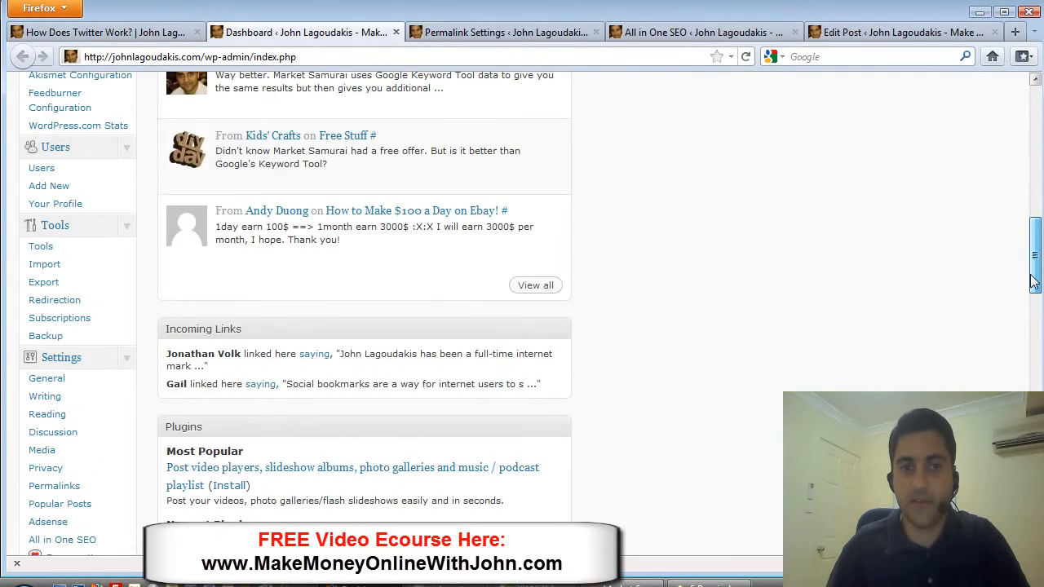
scroll(down, 3)
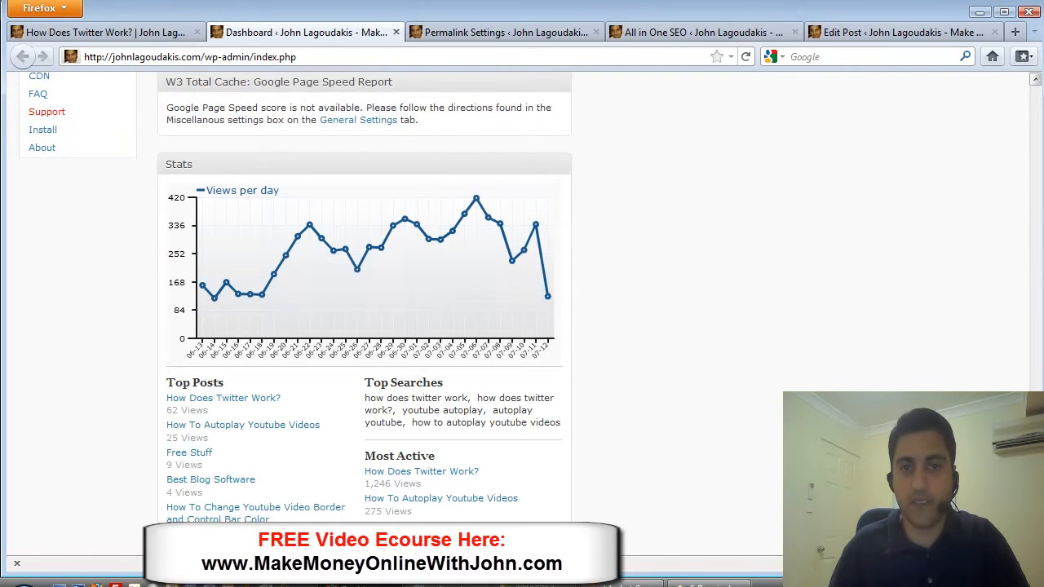
mouse_move(223, 397)
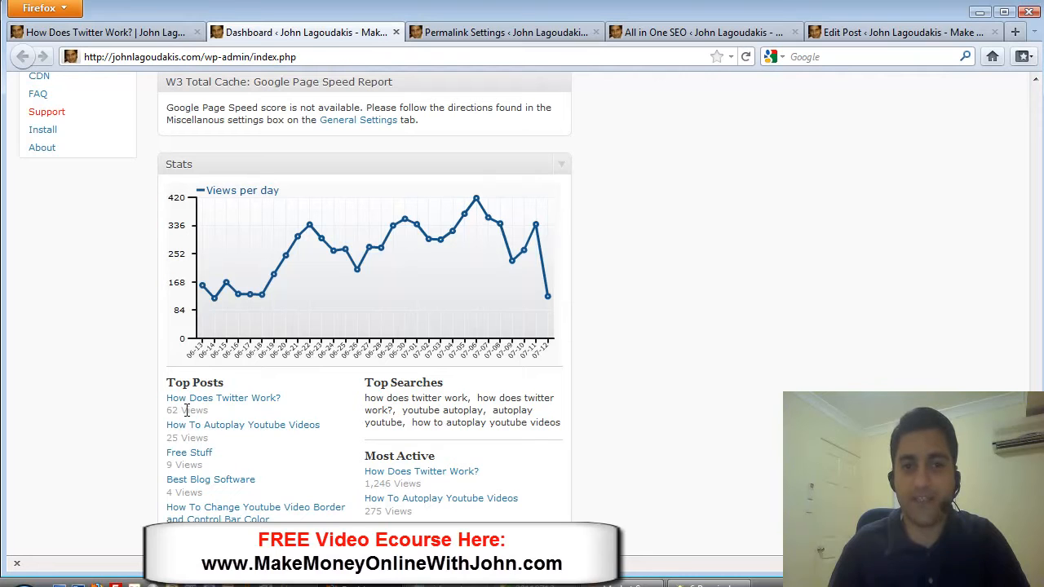
mouse_move(325, 404)
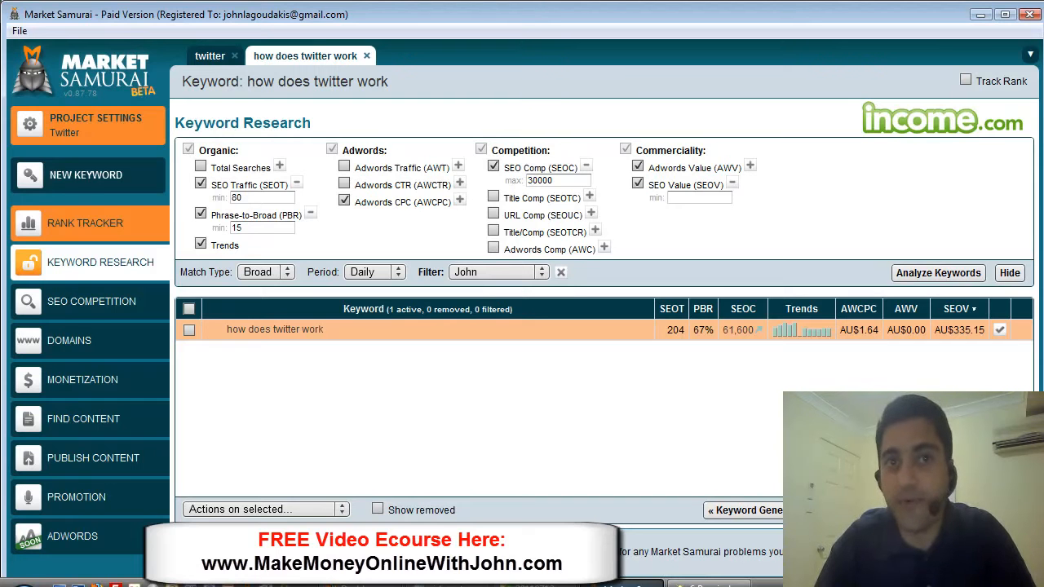
mouse_move(736, 375)
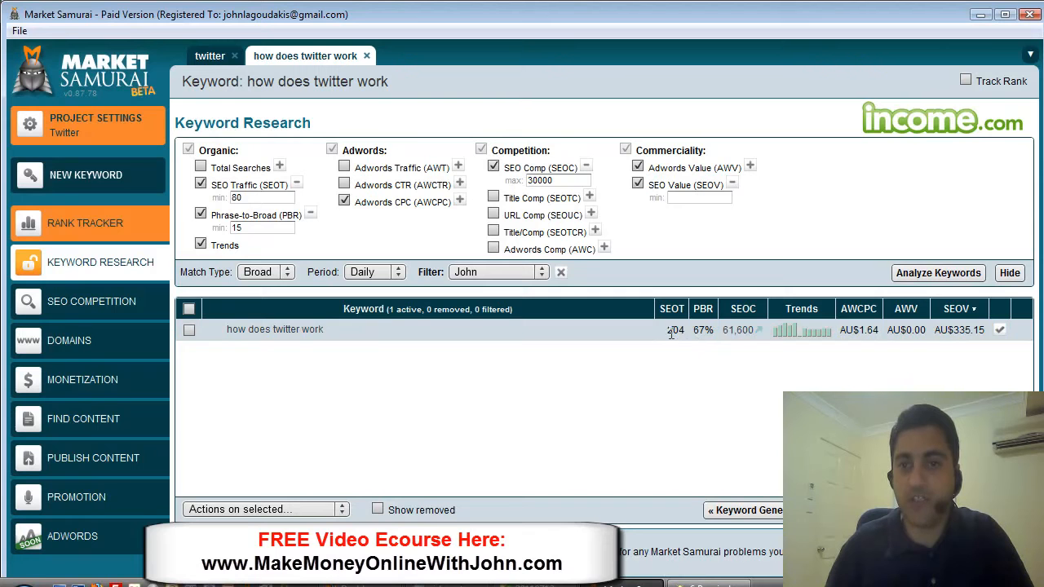
mouse_move(671, 308)
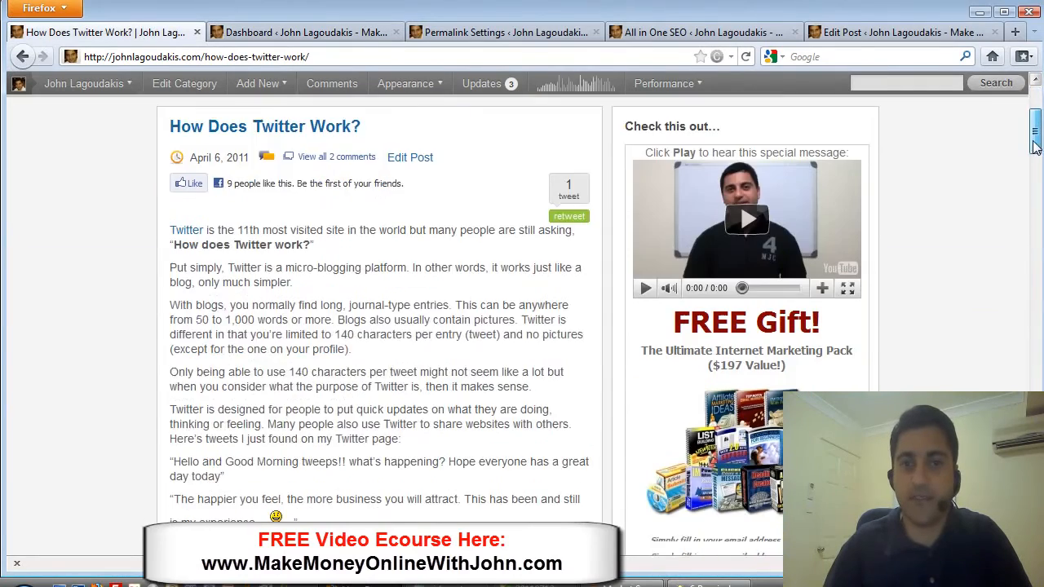
Read through the How Does Twitter Work? article down to its end
scroll(down, 3)
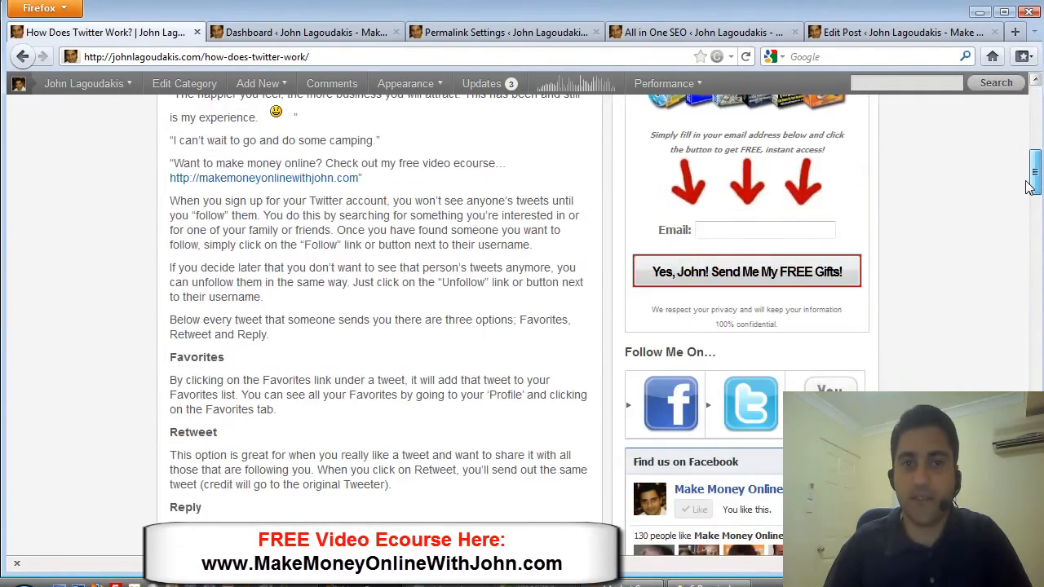
scroll(down, 3)
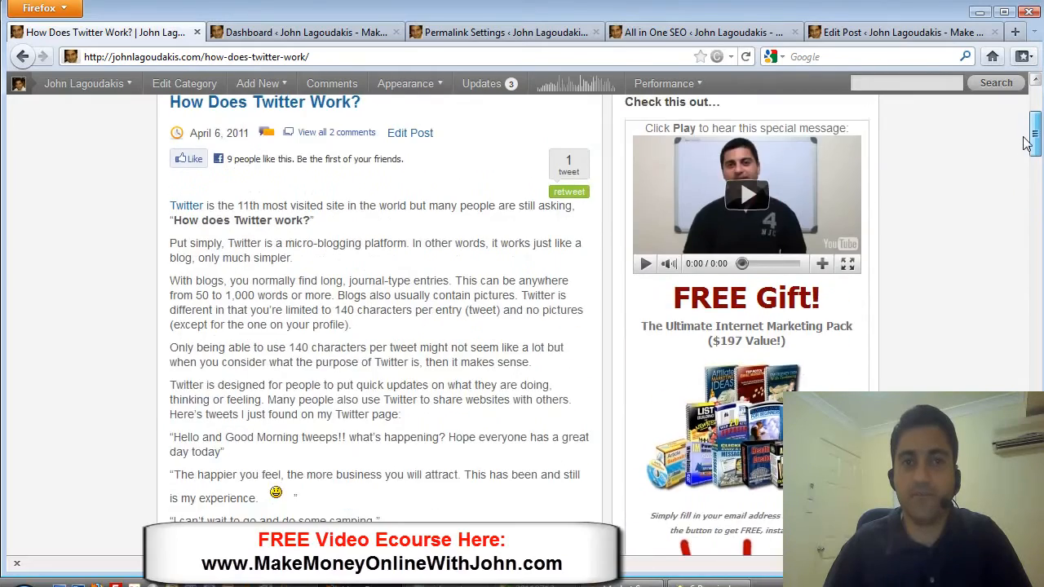
scroll(down, 3)
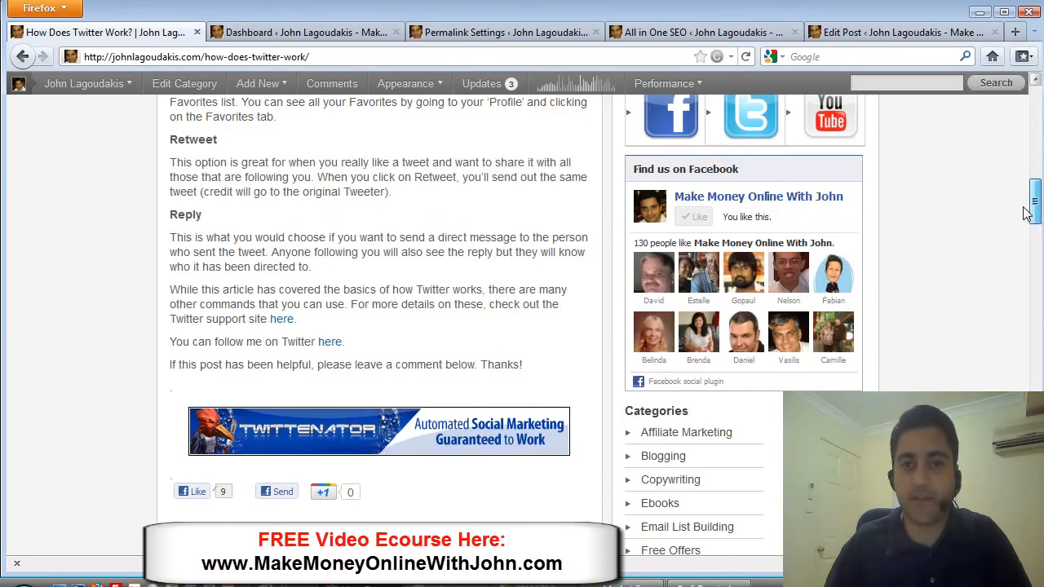
scroll(down, 3)
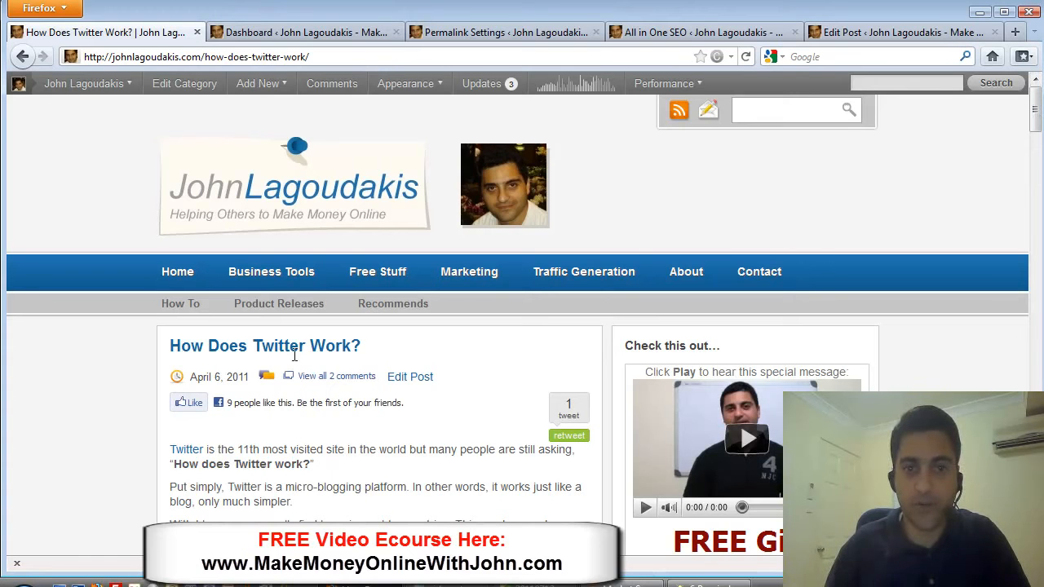
mouse_move(275, 337)
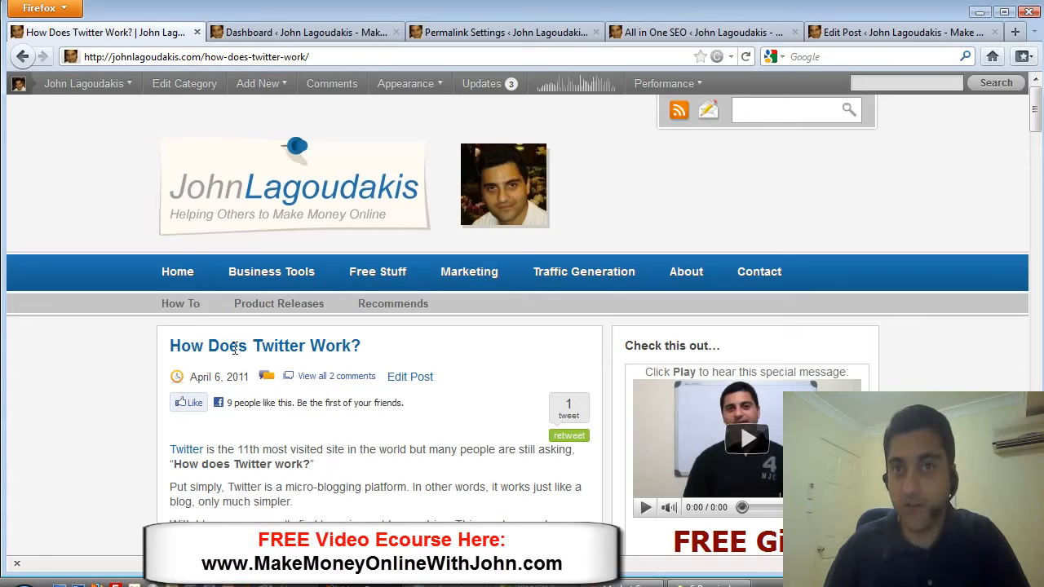
mouse_move(210, 350)
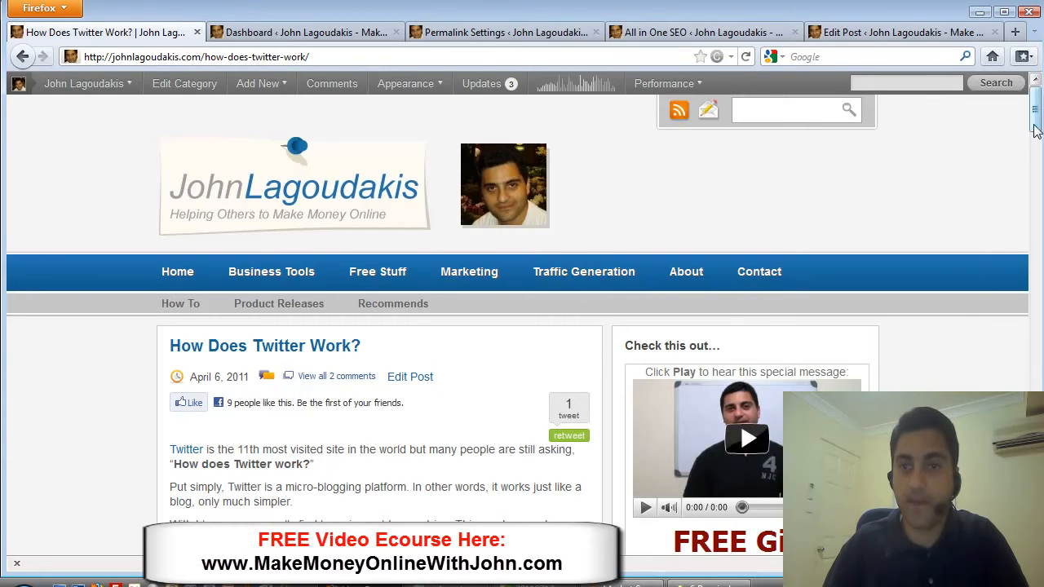
scroll(down, 3)
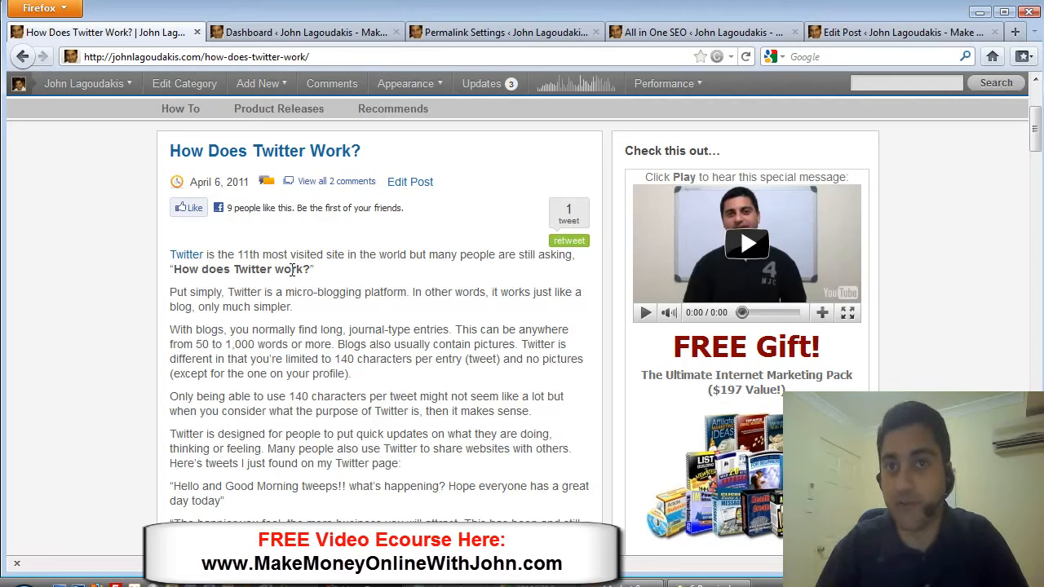
mouse_move(186, 254)
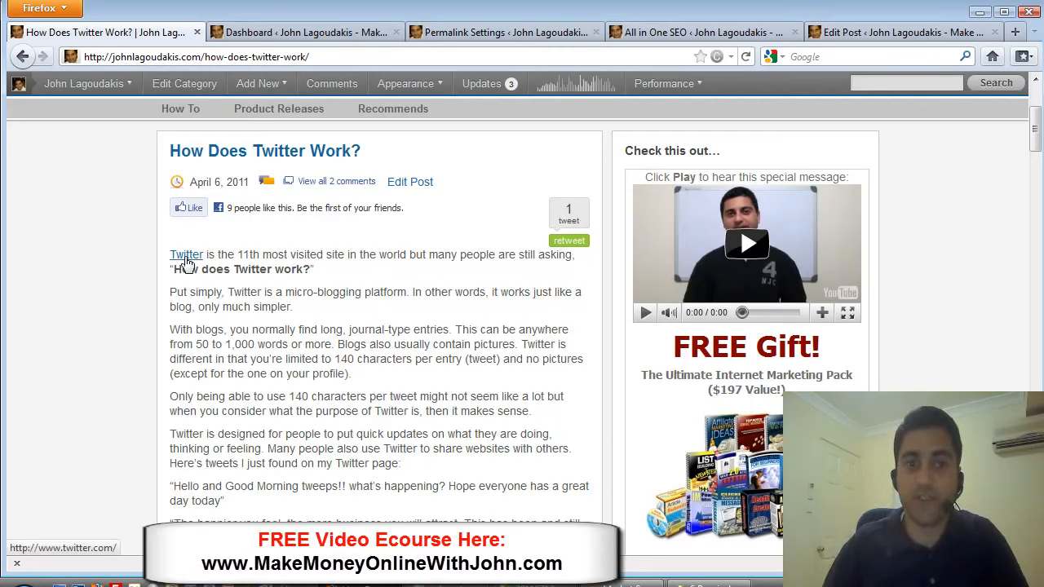
mouse_move(251, 325)
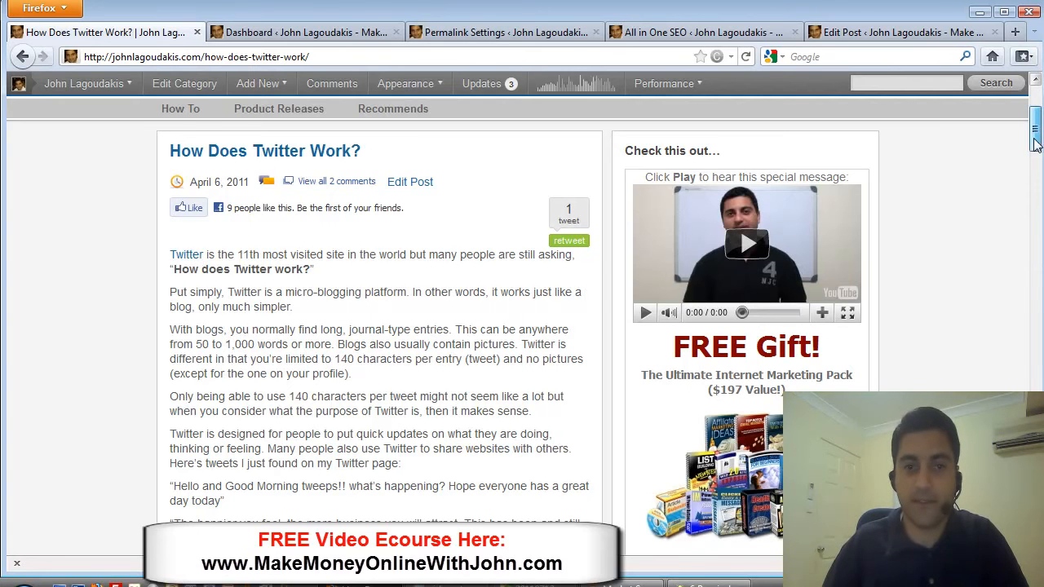
scroll(down, 3)
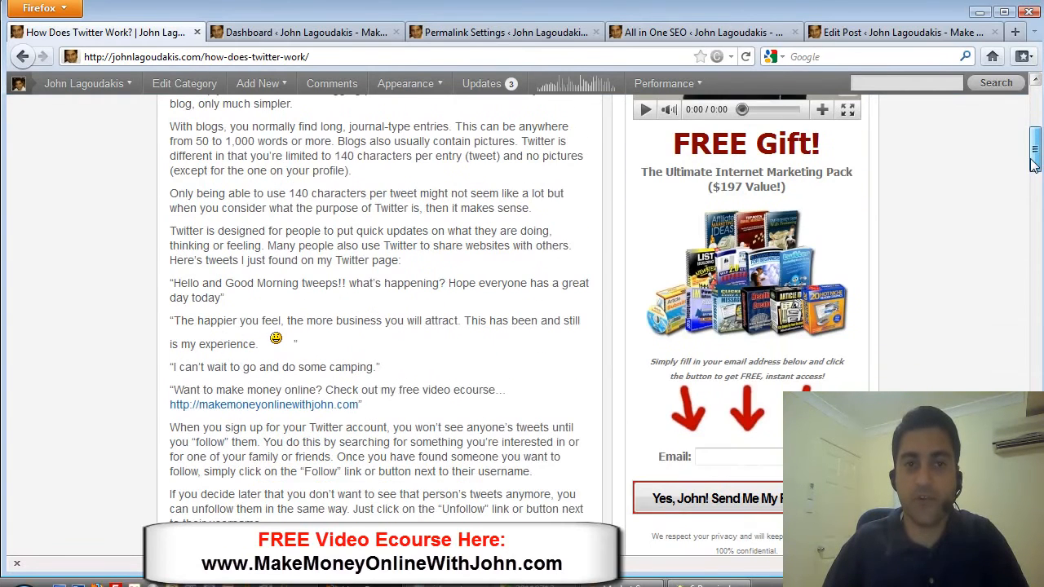
scroll(down, 3)
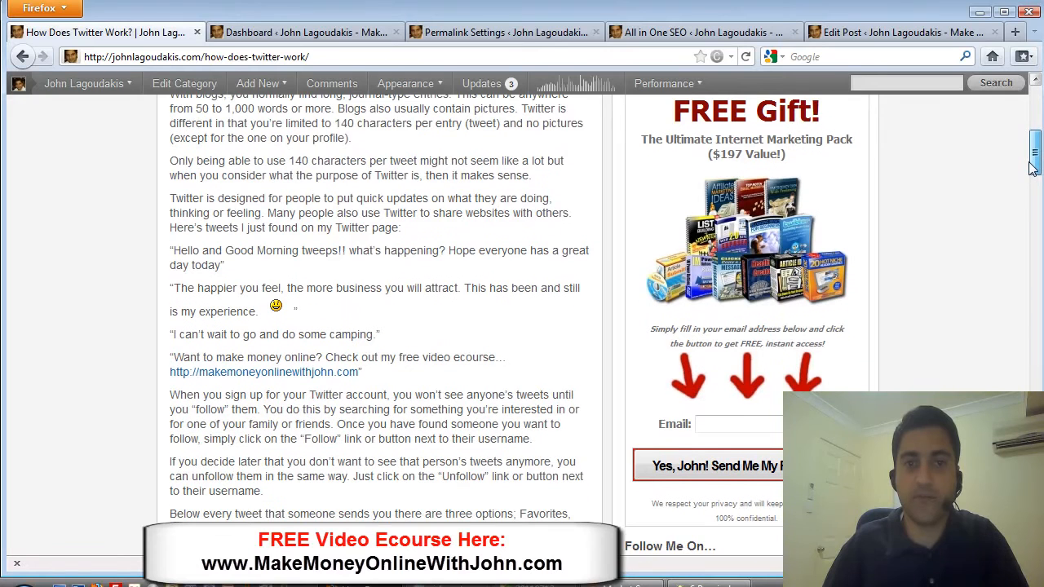
scroll(down, 3)
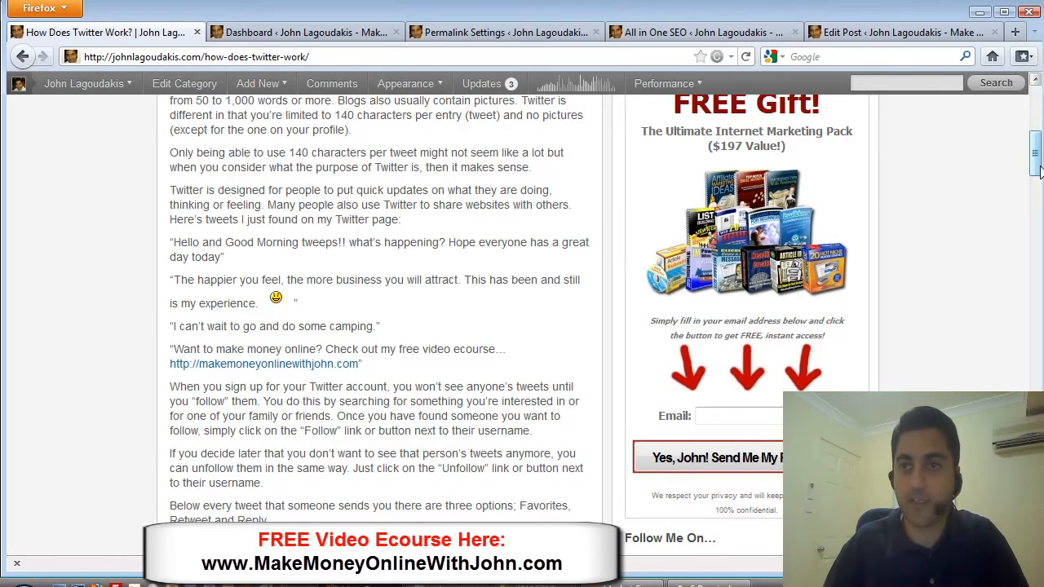
scroll(up, 3)
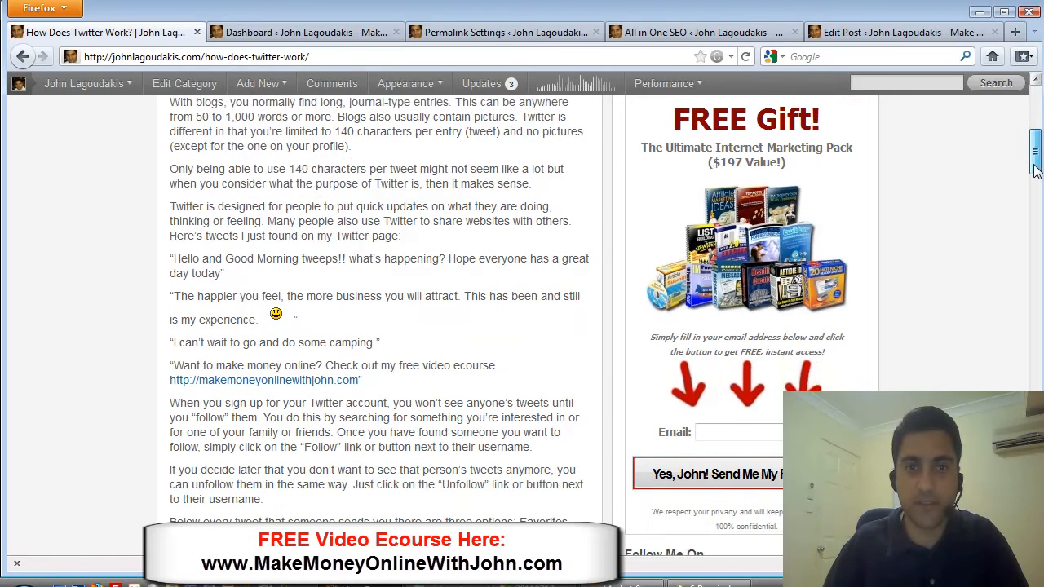
scroll(down, 3)
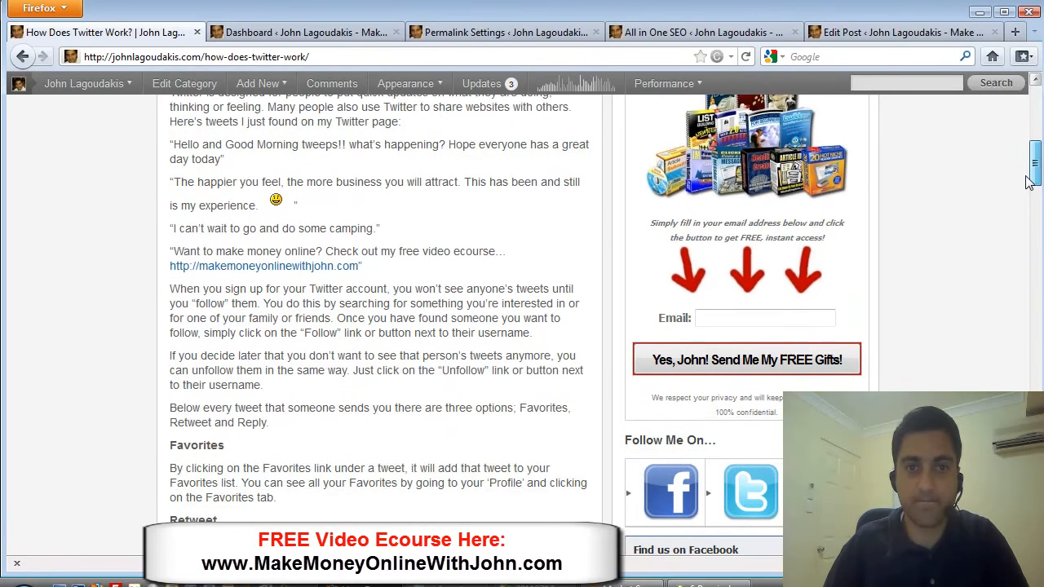
scroll(down, 3)
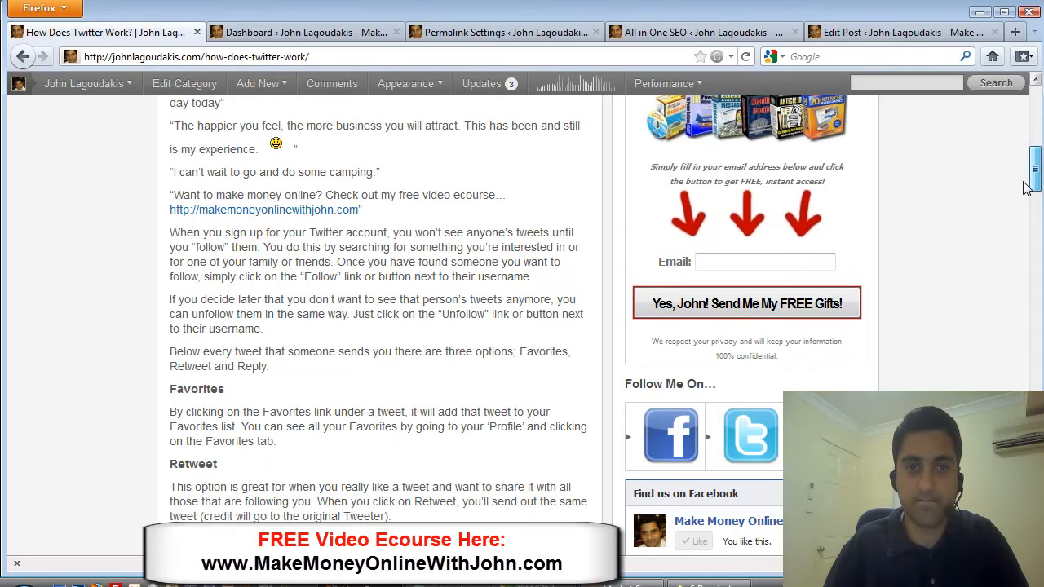
scroll(down, 3)
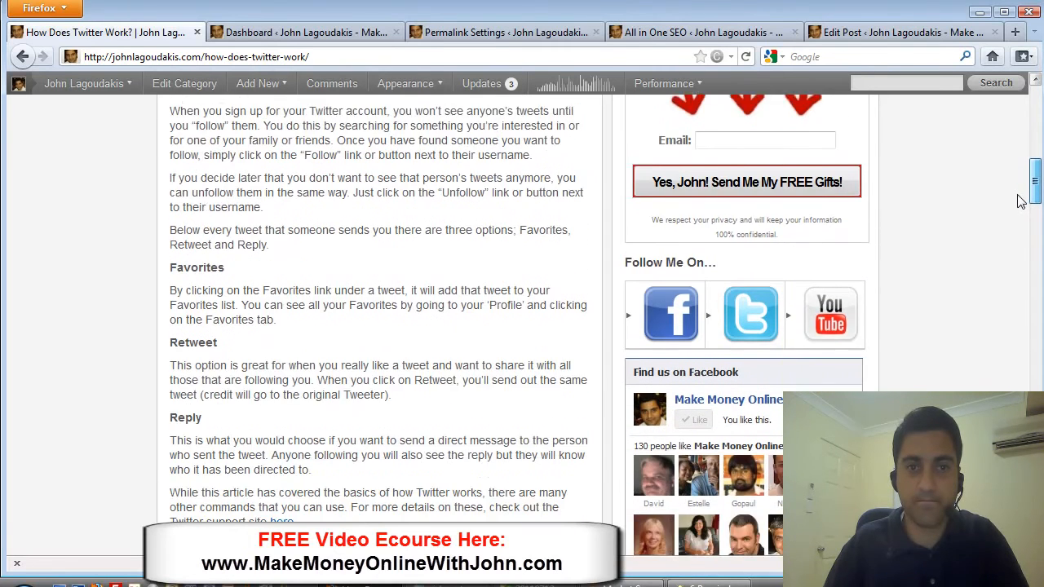
scroll(down, 3)
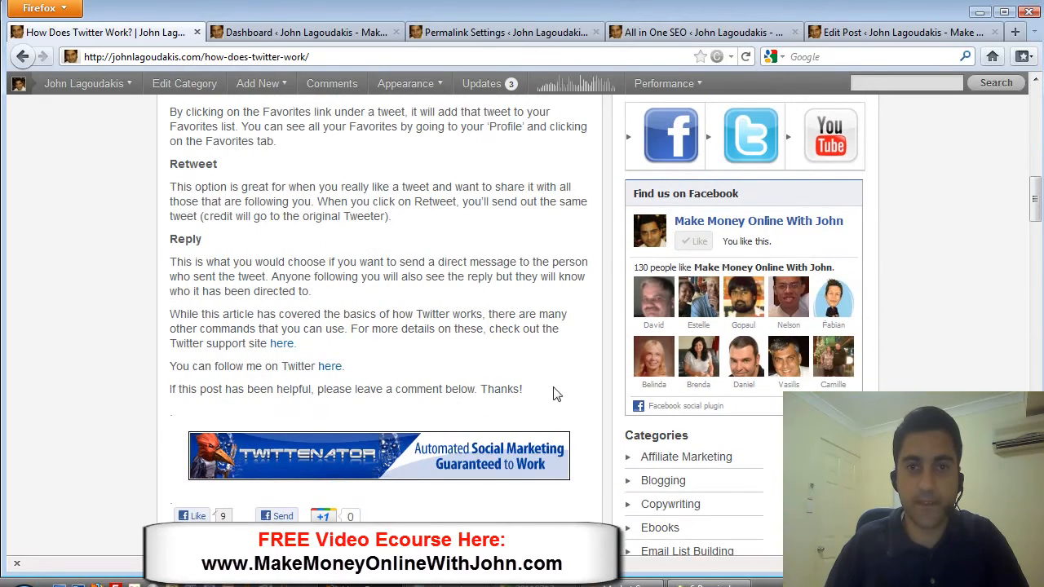
mouse_move(389, 327)
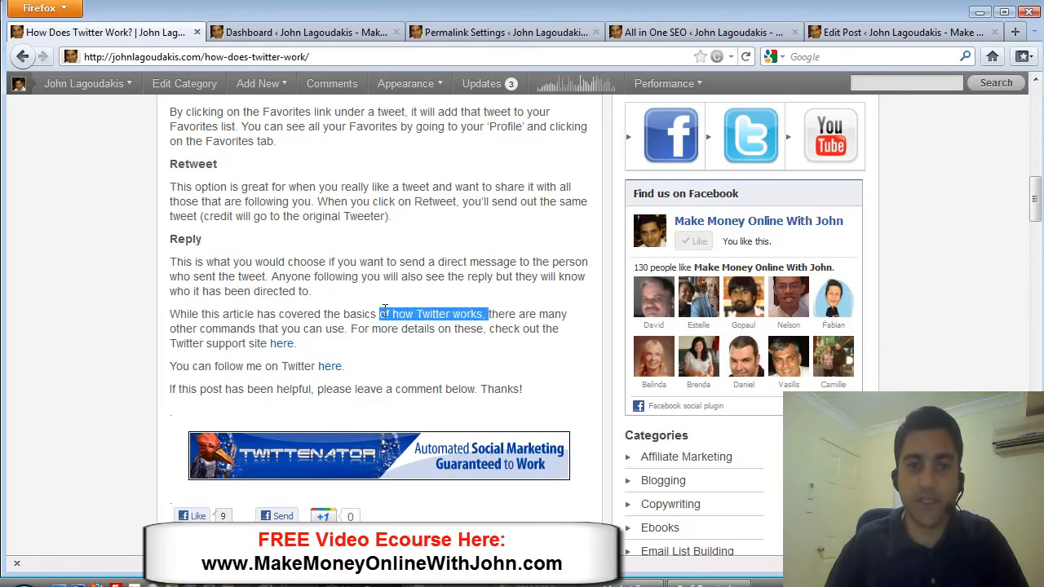
scroll(up, 3)
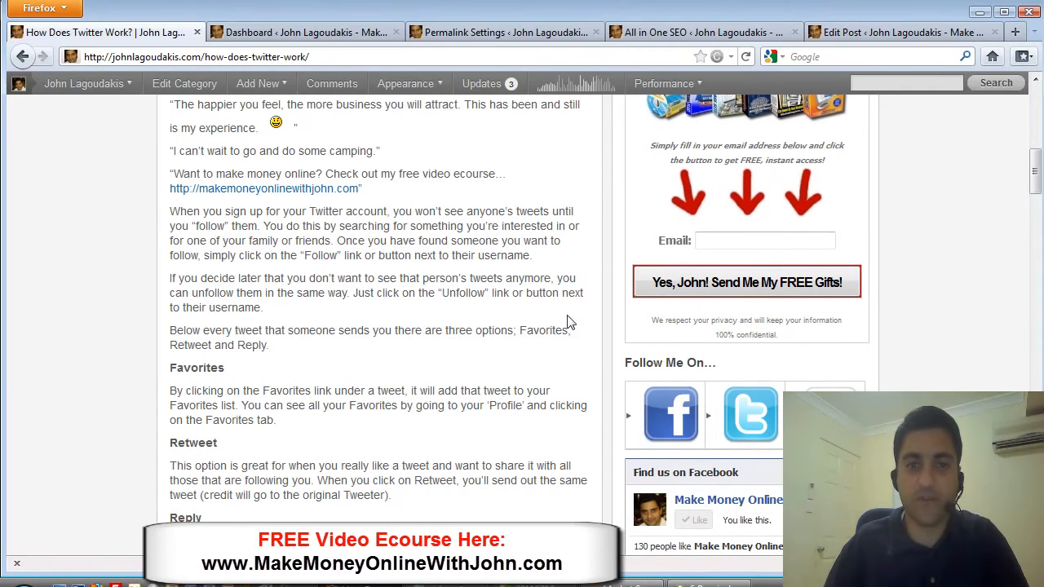
scroll(down, 3)
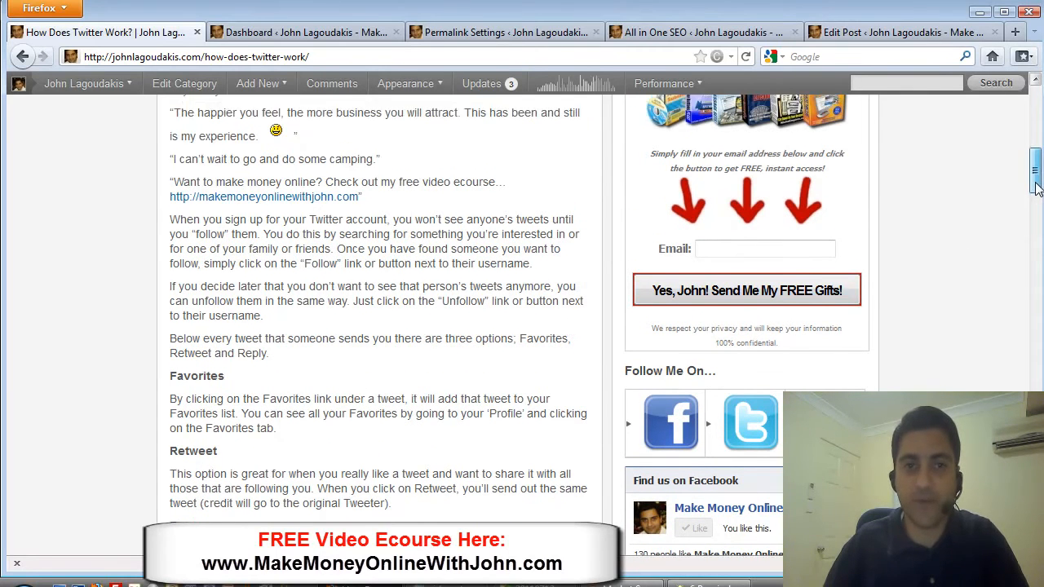
scroll(down, 3)
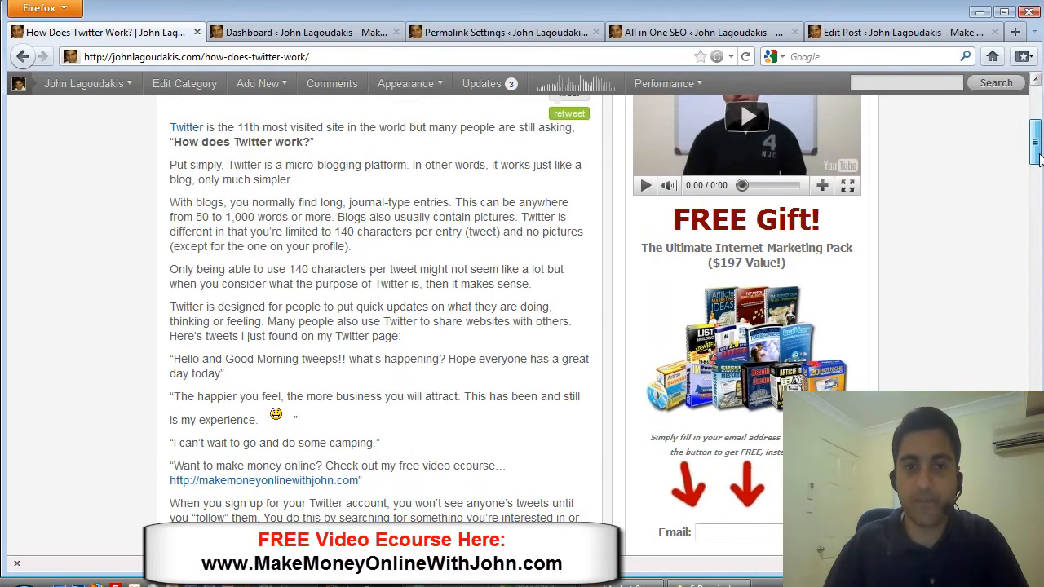
scroll(up, 3)
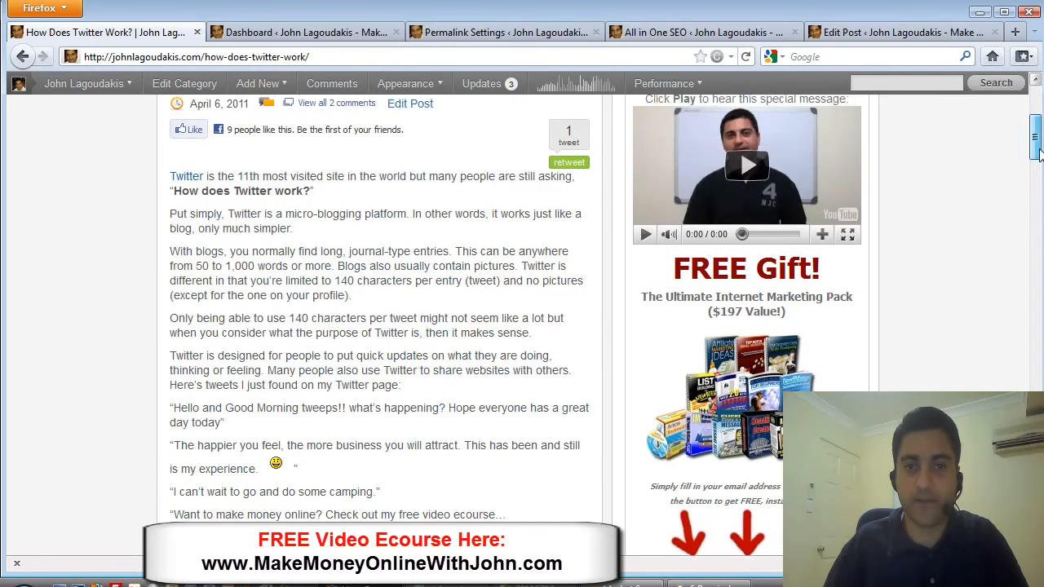
scroll(up, 3)
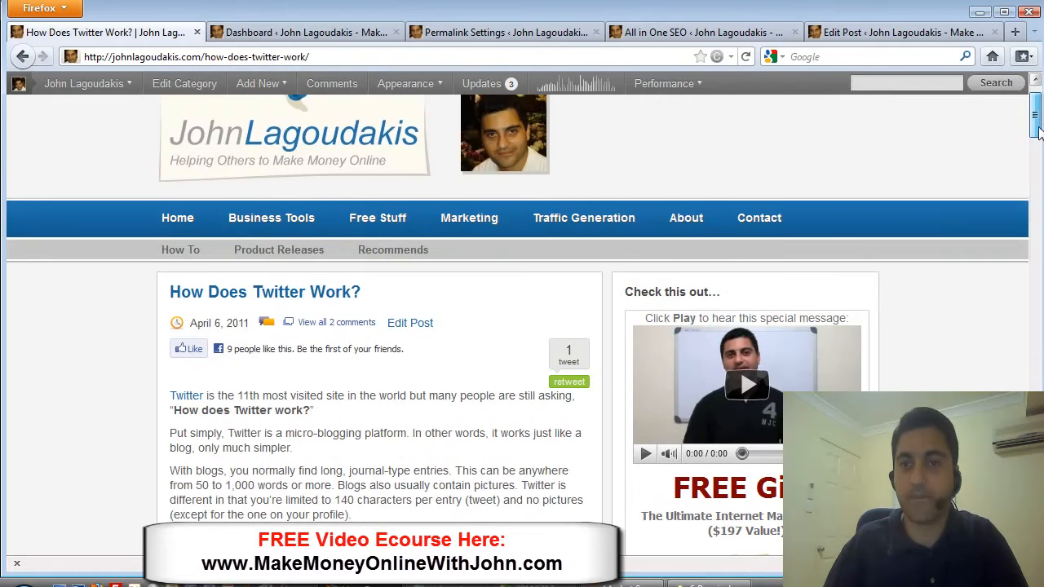
scroll(down, 3)
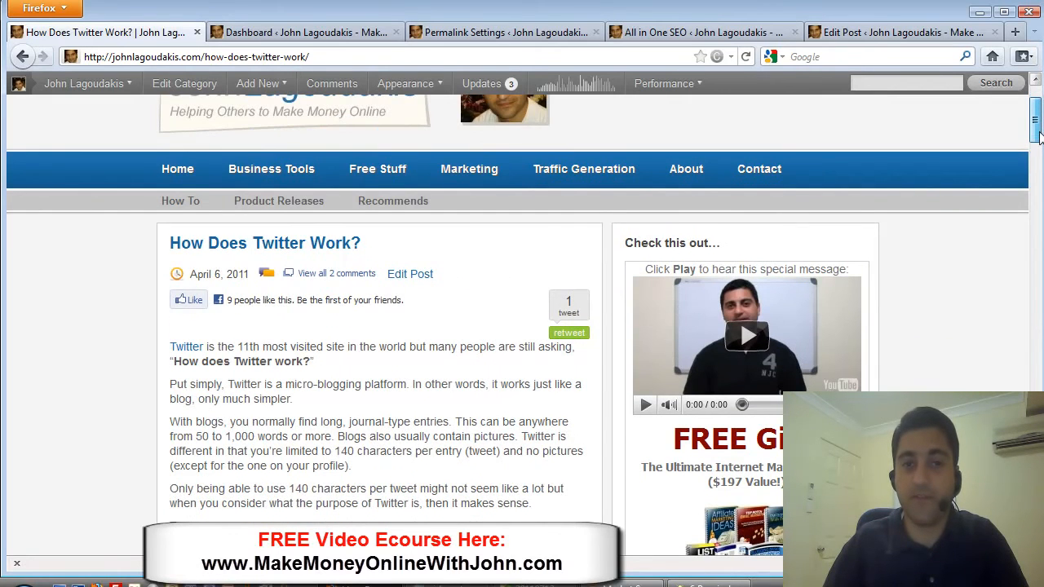
scroll(down, 3)
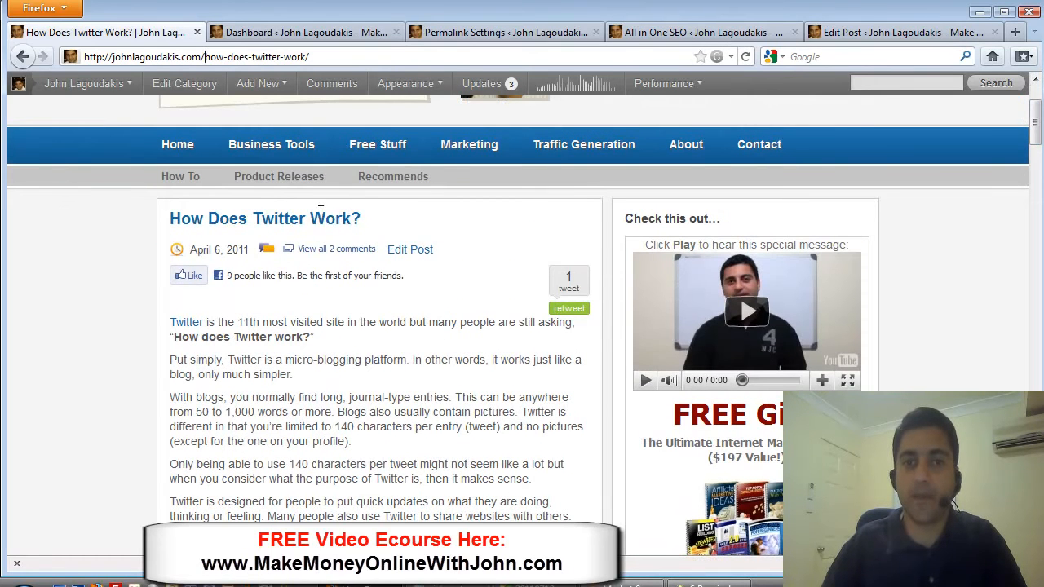
click(258, 83)
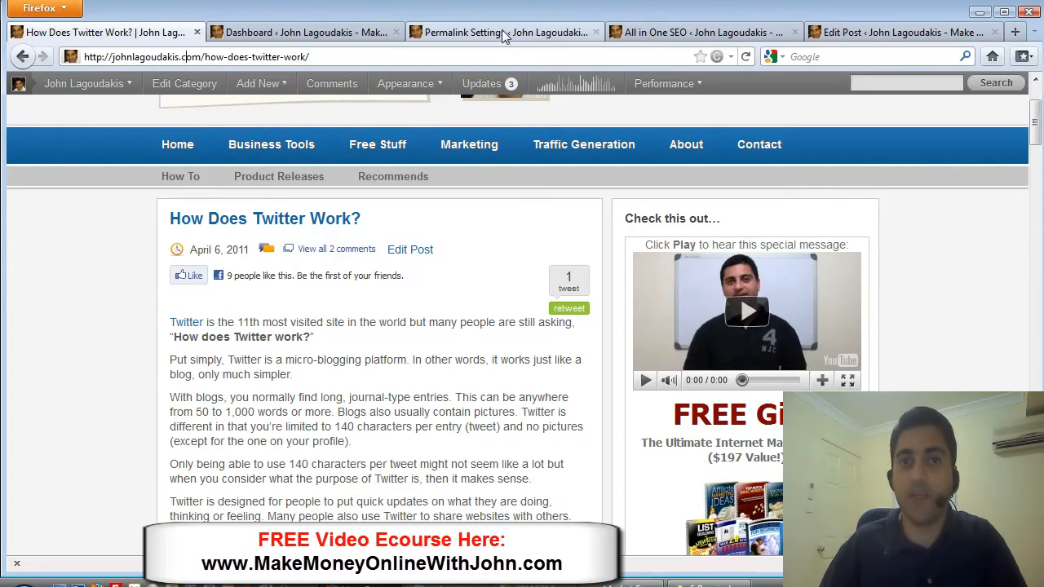
Switch to the admin dashboard and scroll until the Settings menu is visible
click(306, 33)
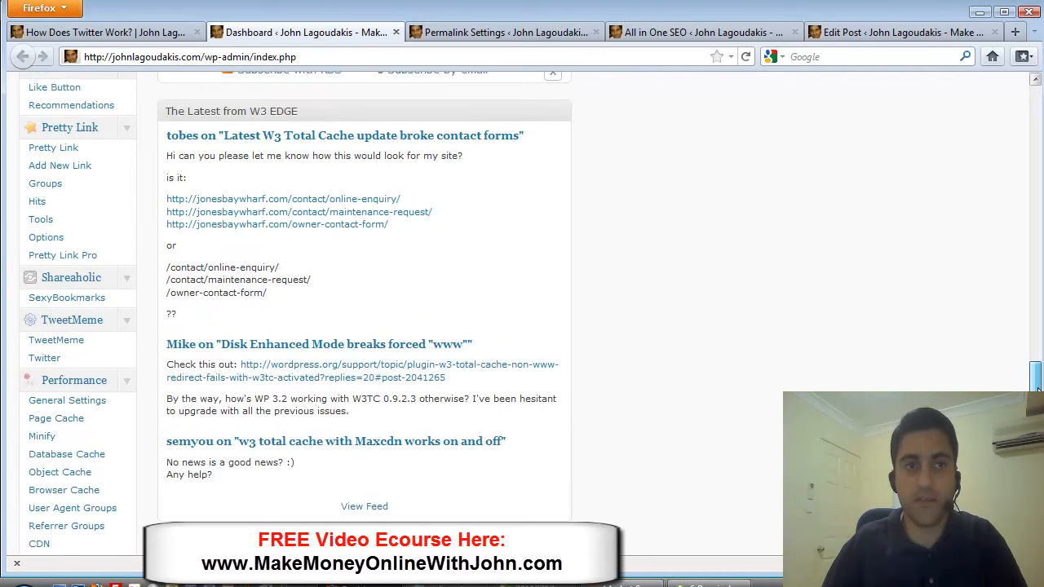
scroll(up, 3)
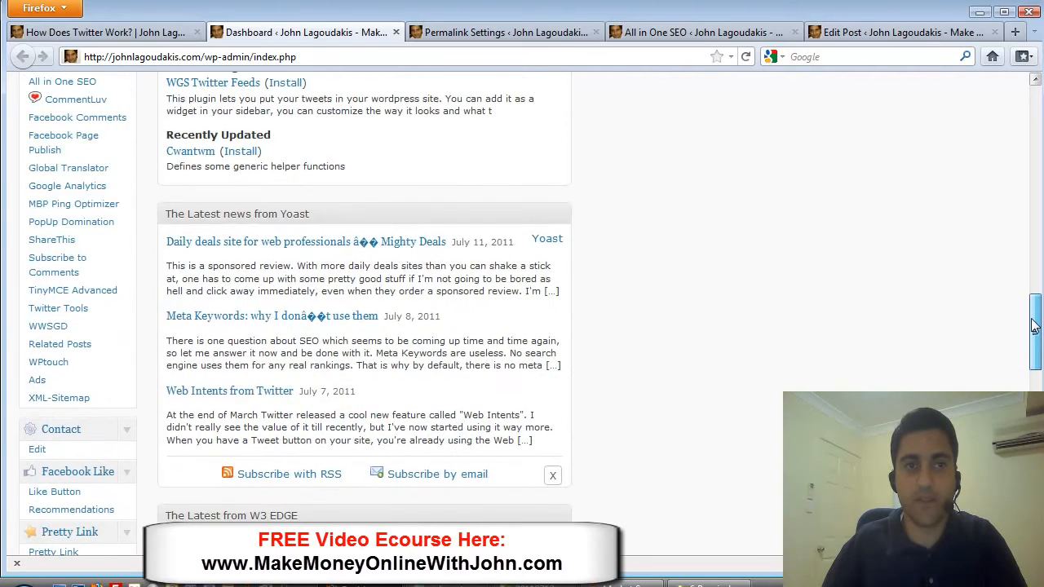
scroll(up, 3)
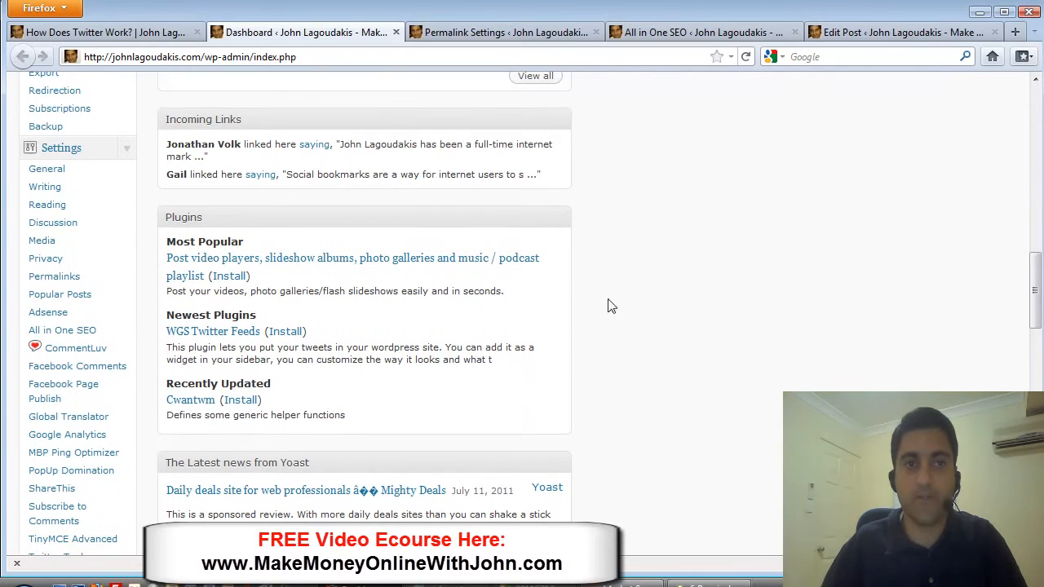
mouse_move(41, 240)
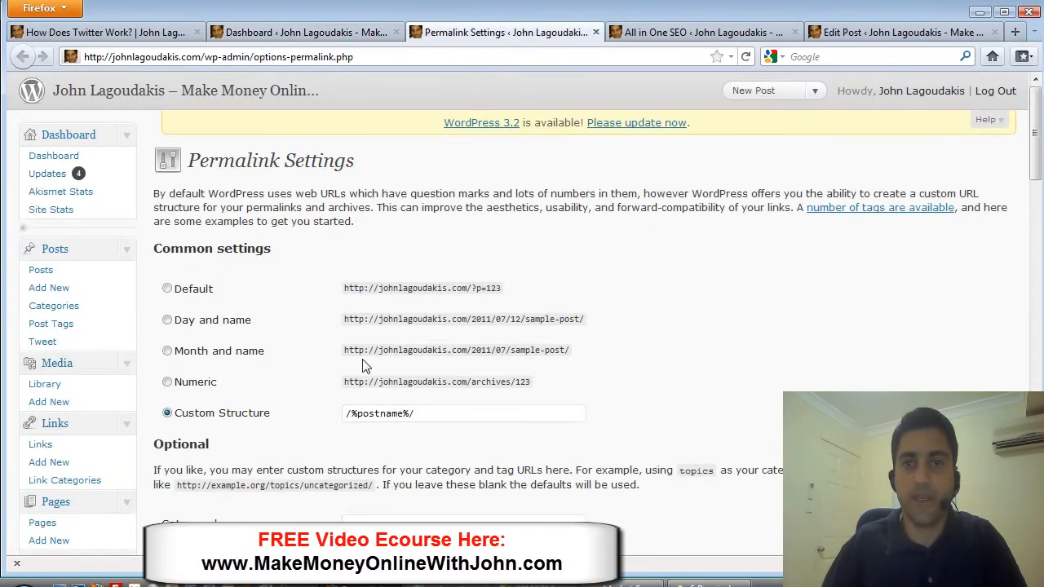
mouse_move(243, 402)
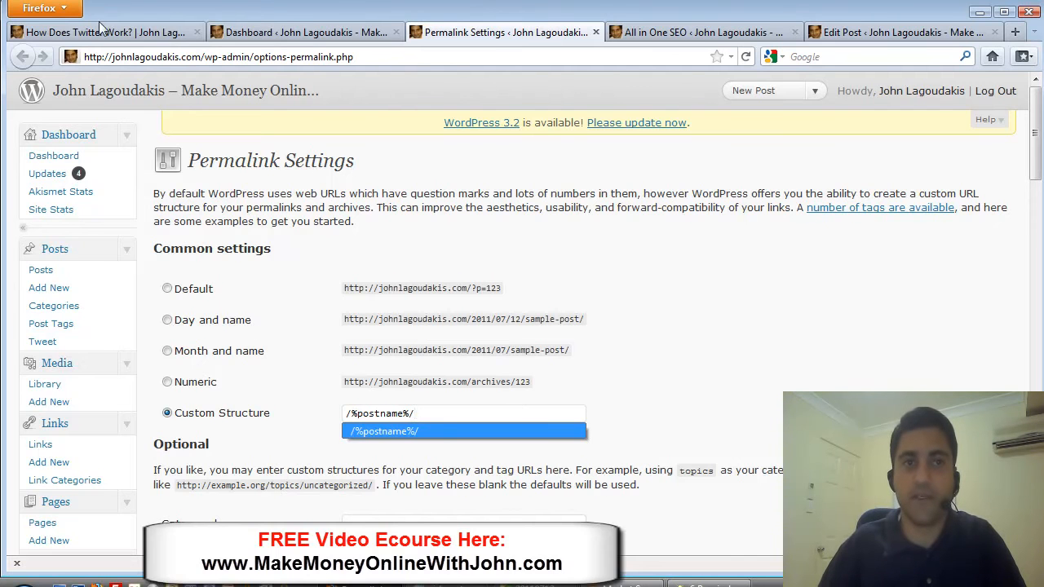
Go back to the published Twitter post after checking the /%postname%/ permalink structure
click(106, 32)
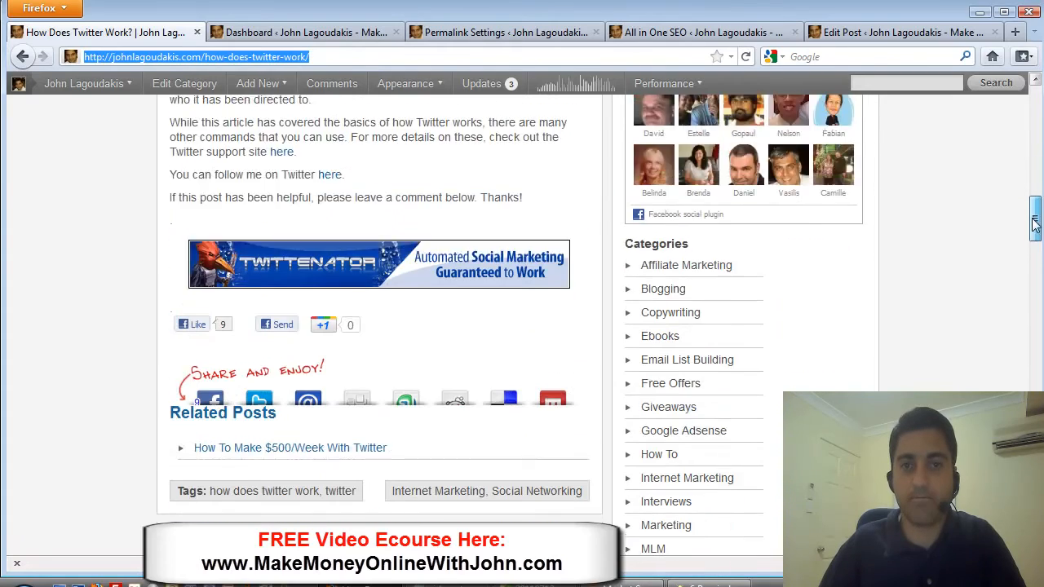
Scroll to the top of the post, then bring up its Edit Post screen
scroll(up, 3)
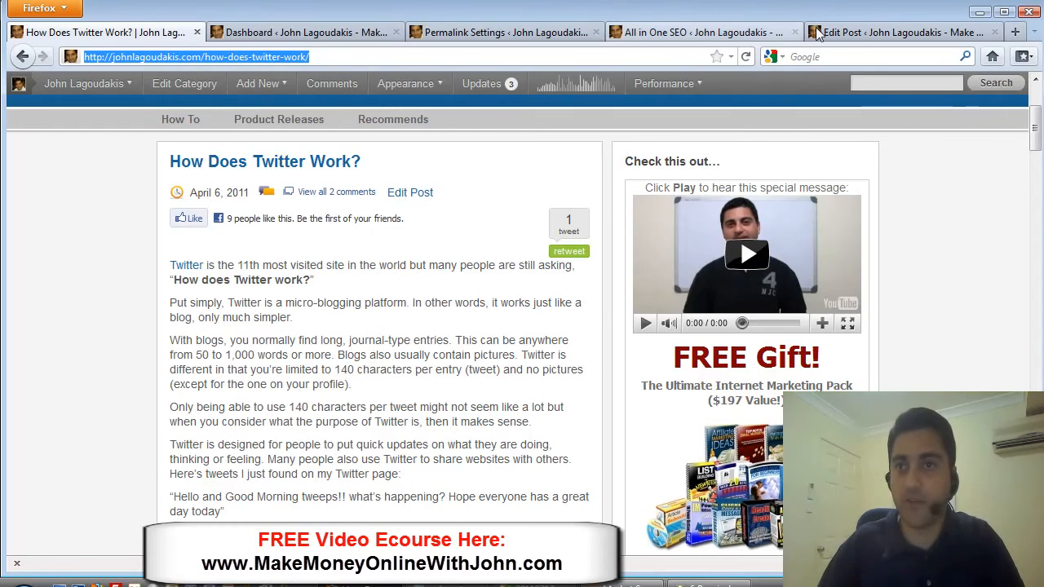
click(903, 32)
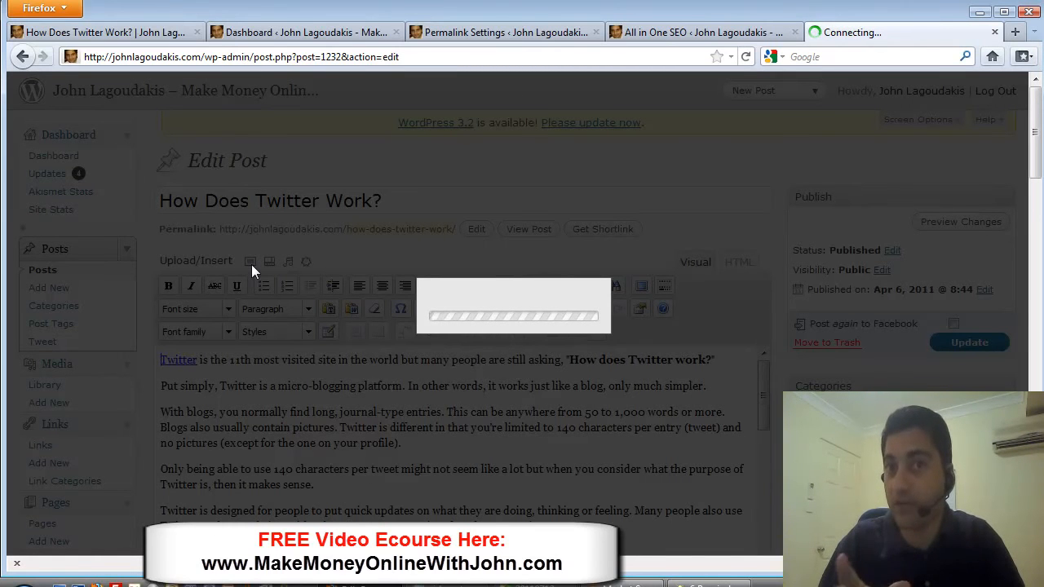
Bring up the Add an Image dialog over the Twitter post's edit screen
click(251, 261)
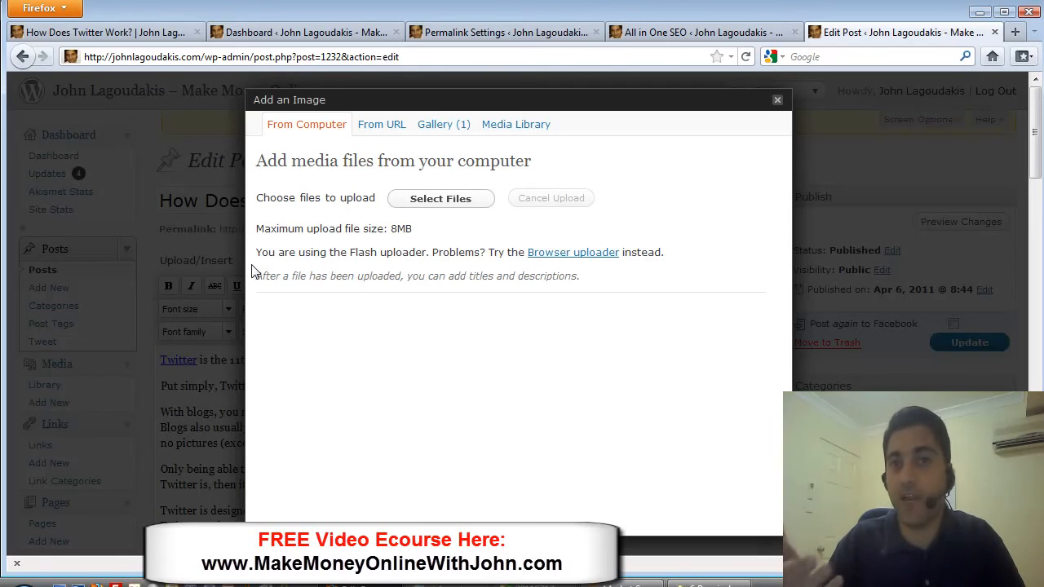
mouse_move(284, 227)
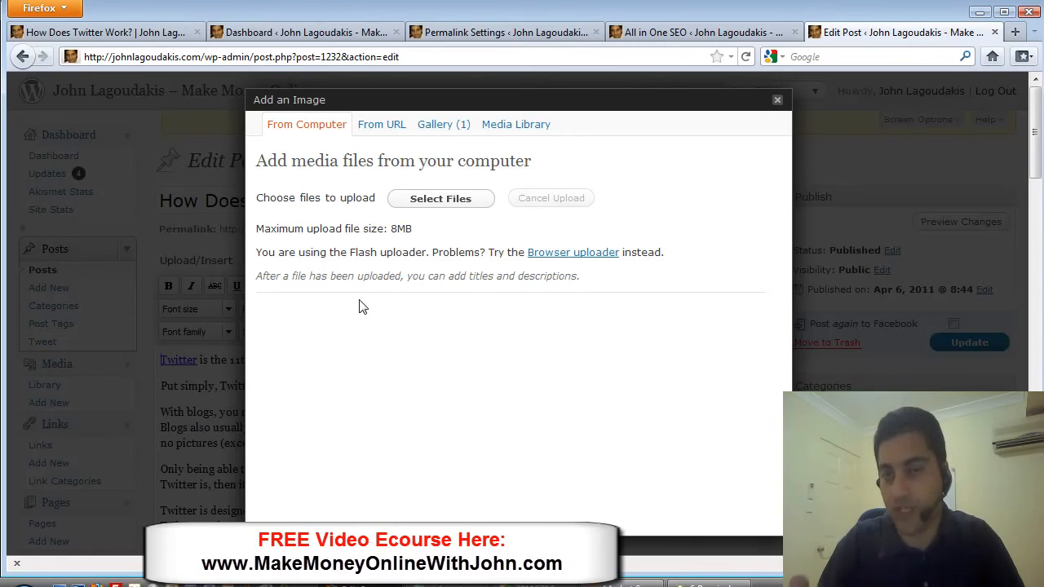
mouse_move(690, 125)
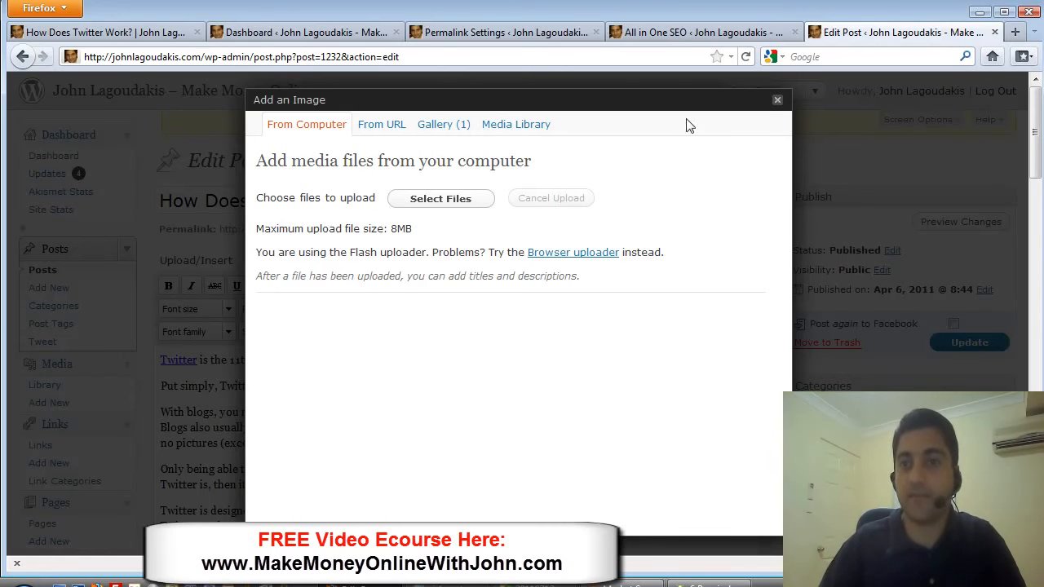
mouse_move(777, 100)
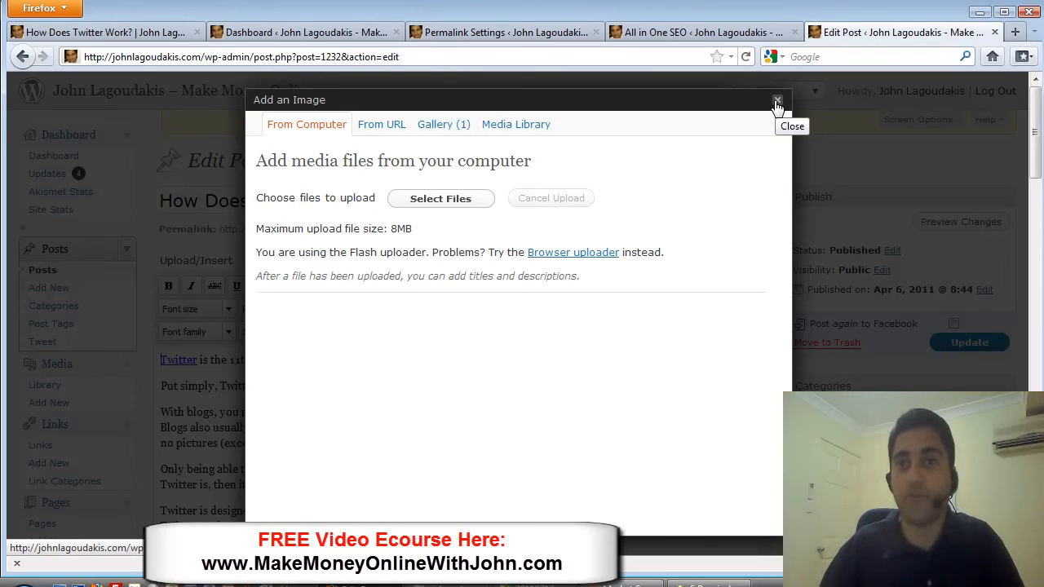
mouse_move(777, 102)
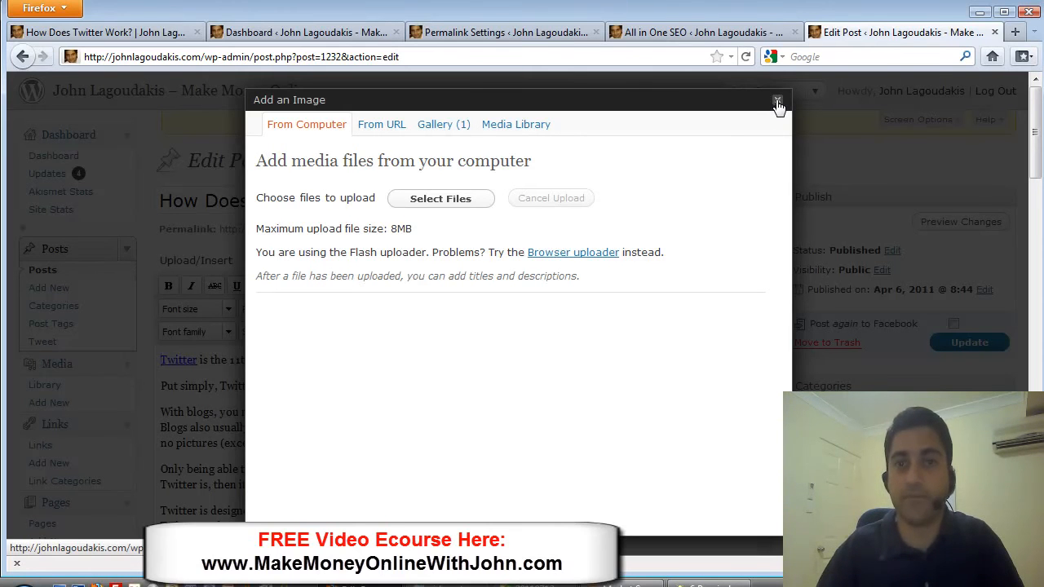
click(778, 100)
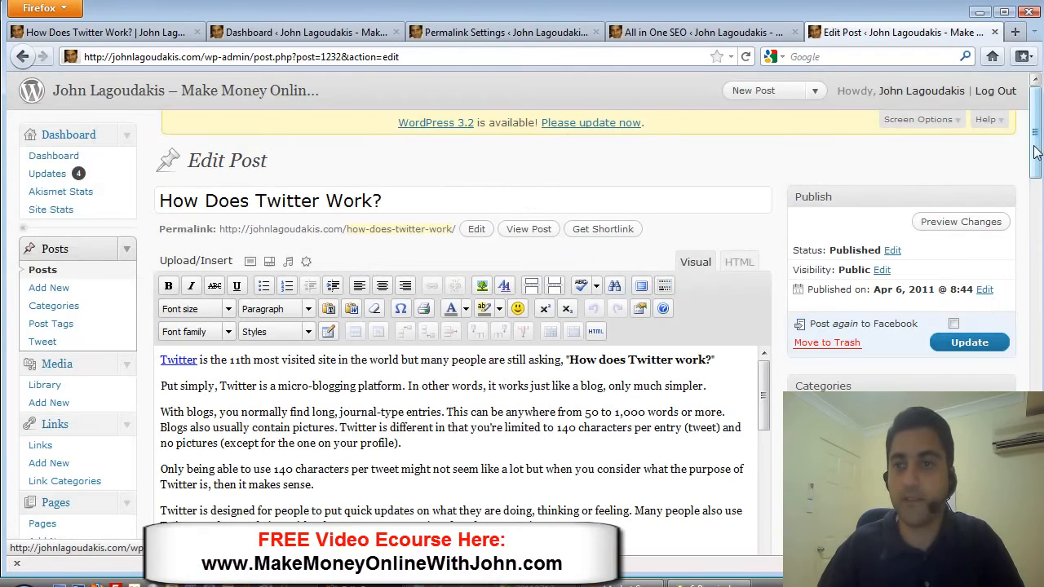
scroll(down, 3)
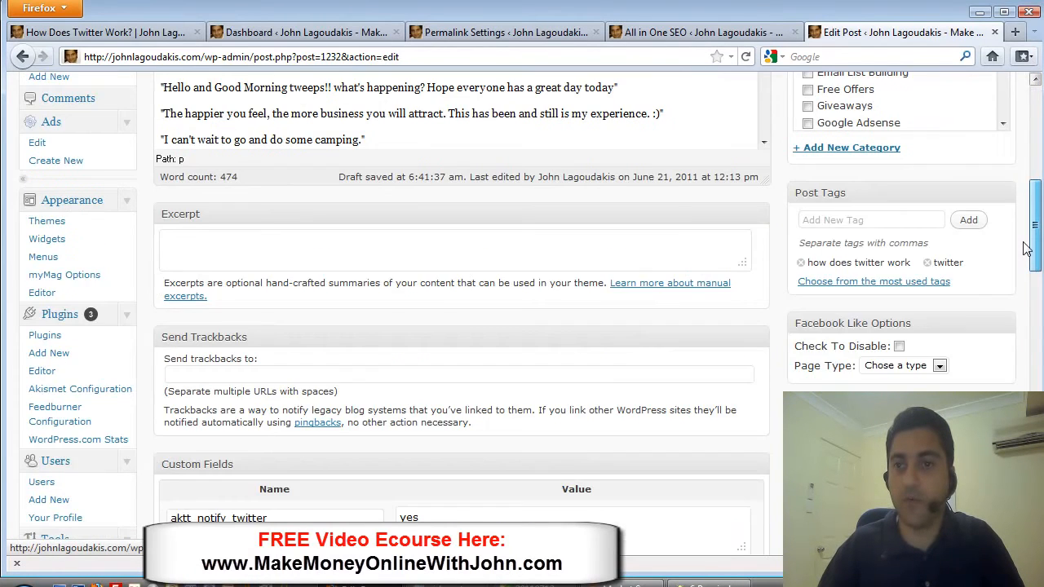
scroll(down, 3)
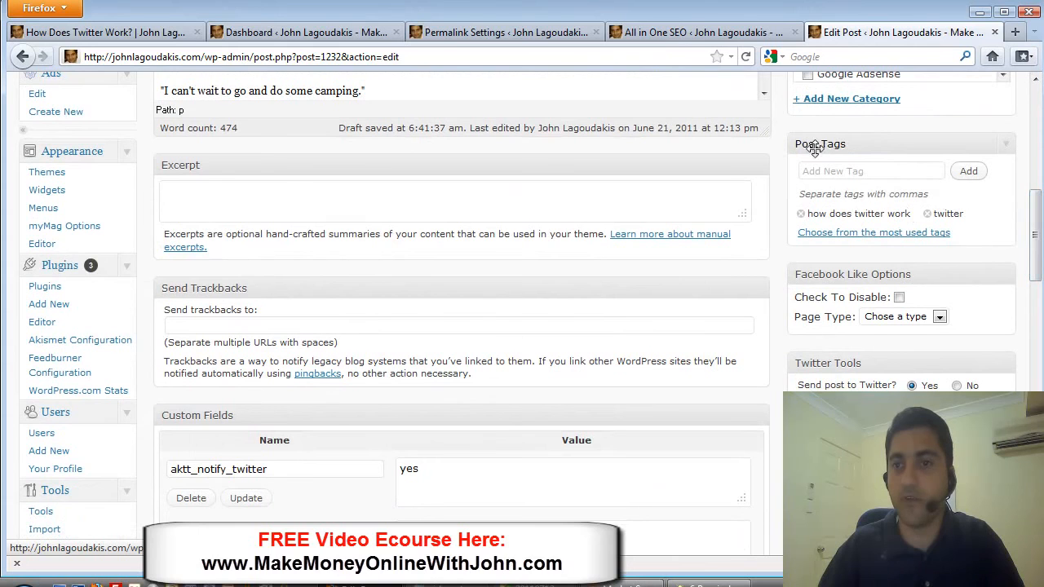
click(871, 170)
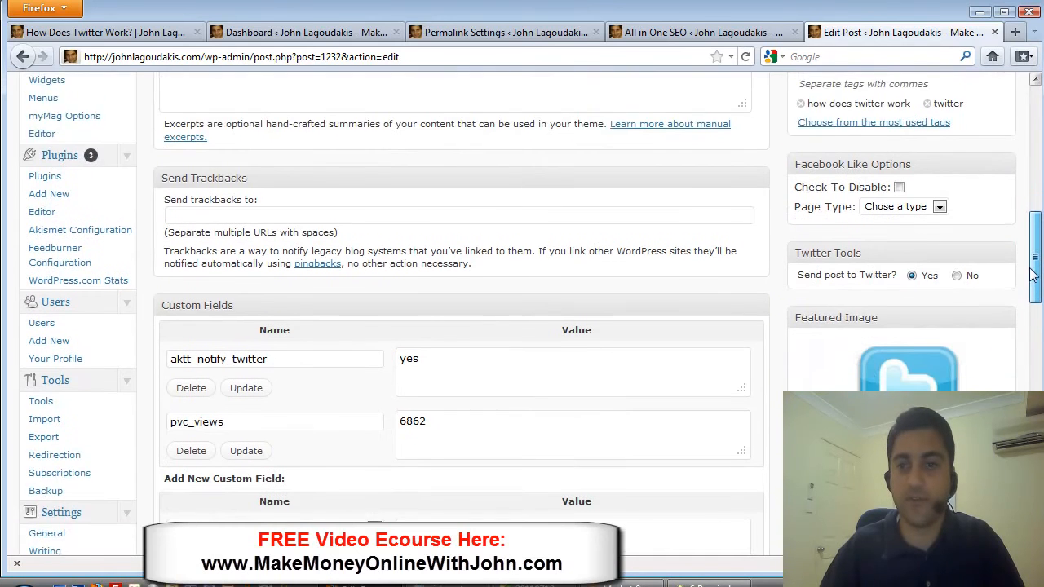
Review the post's All in One SEO Pack title, description and keywords, then show the dashboard
scroll(down, 3)
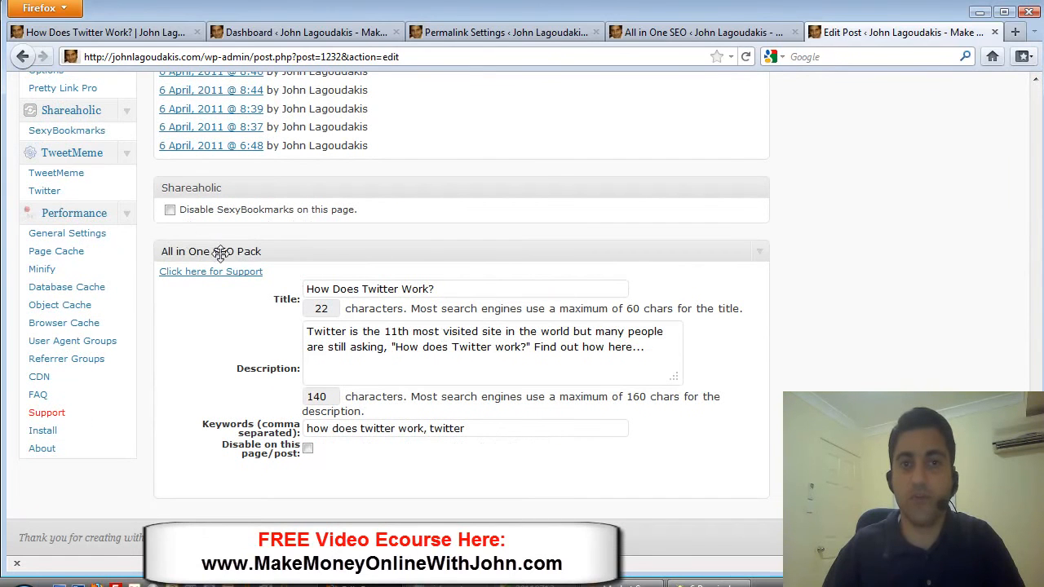
mouse_move(395, 324)
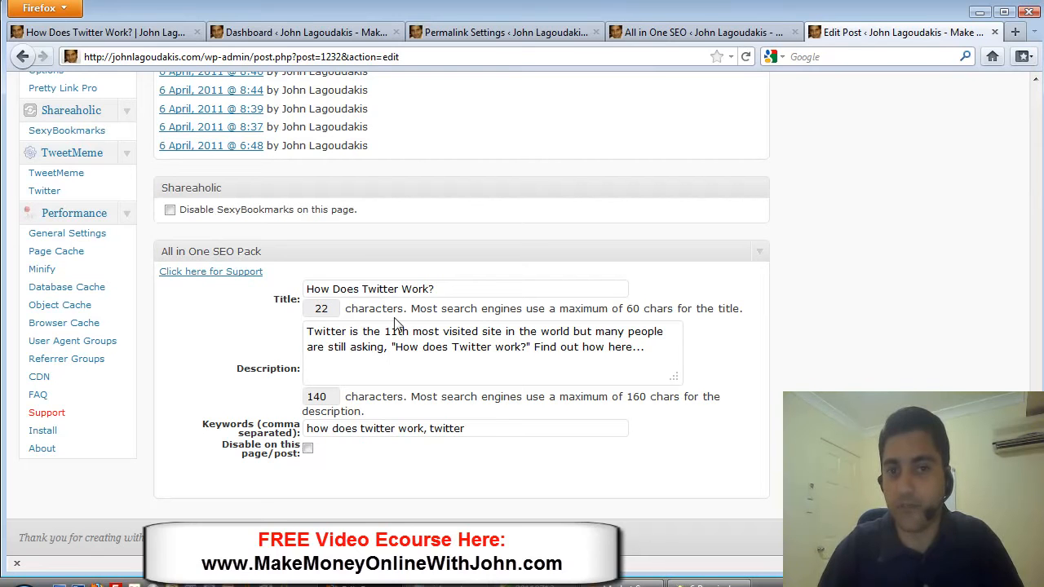
mouse_move(388, 243)
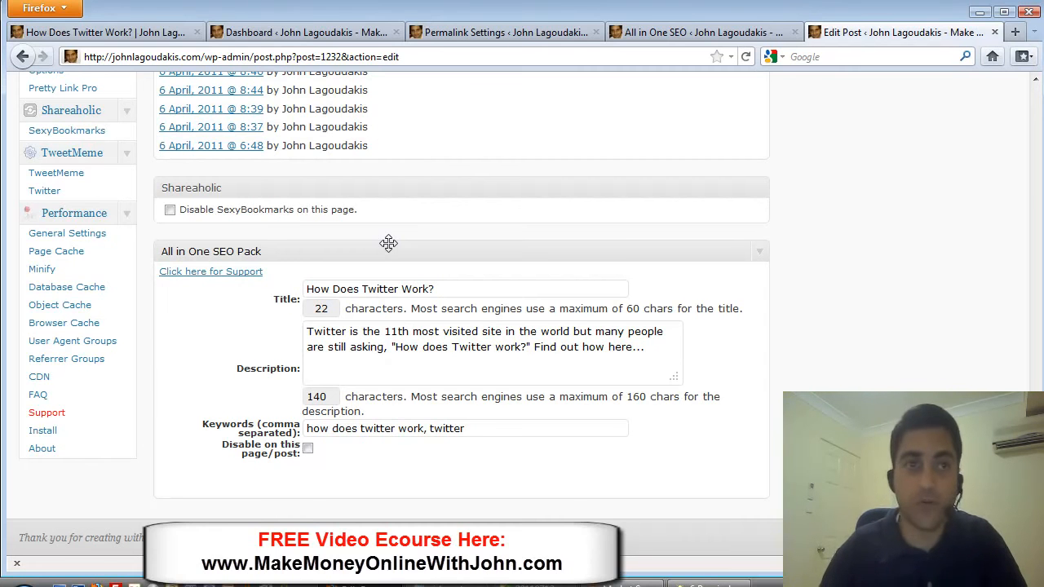
click(302, 32)
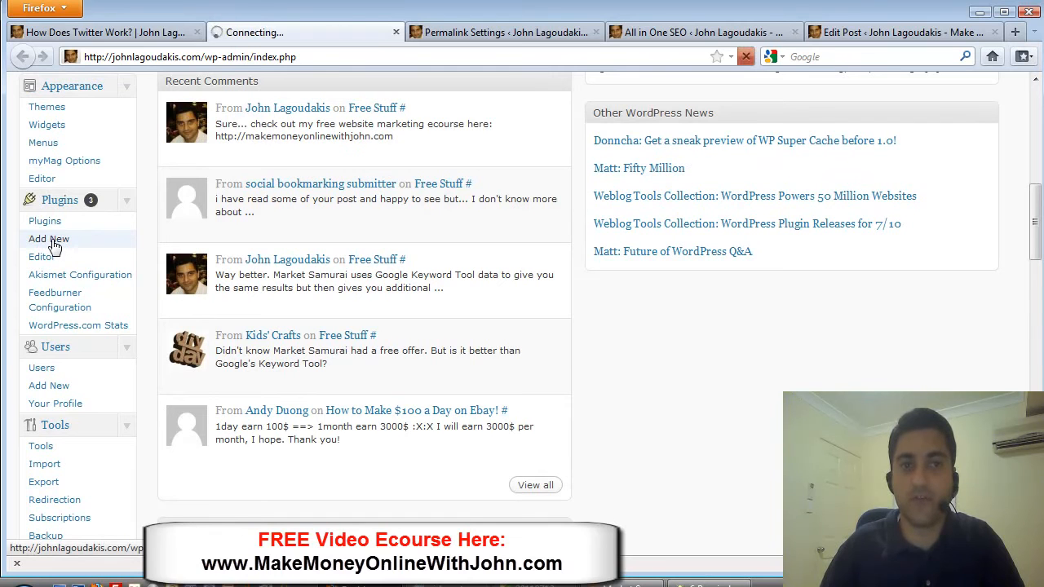
Search new plugins for 'all in one seo pack', then view its settings page
click(48, 238)
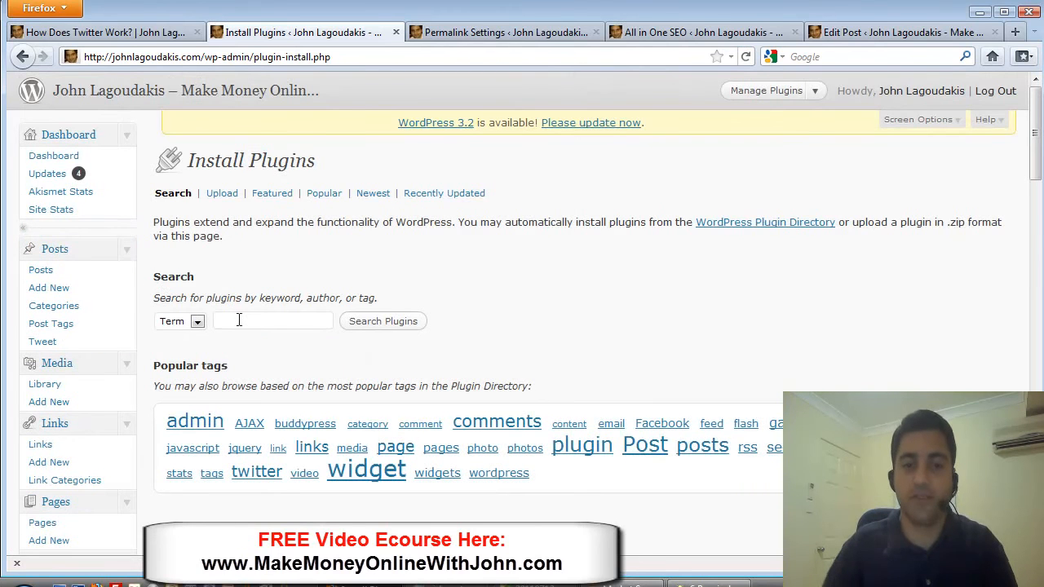
text(a)
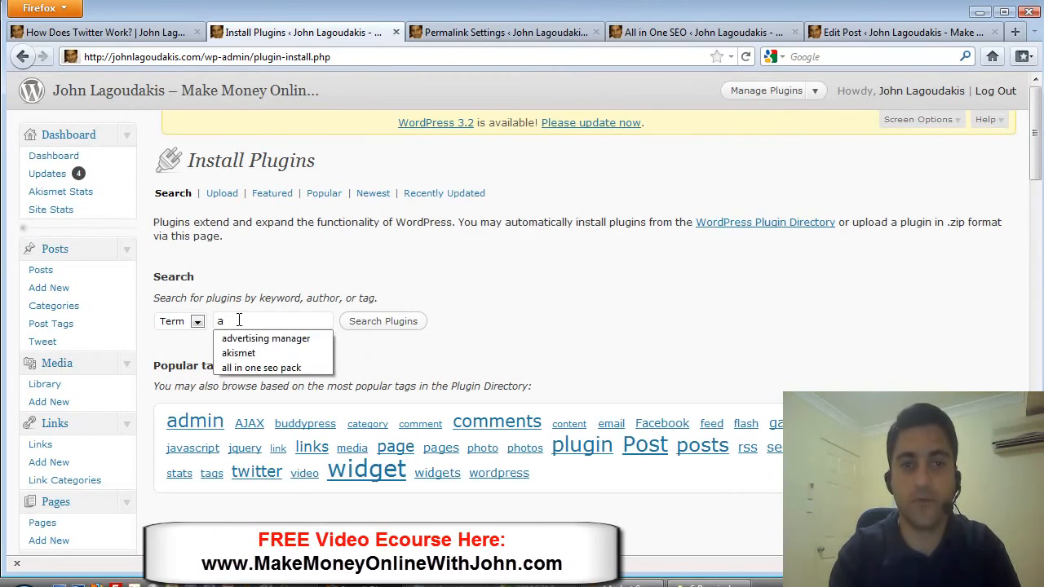
text(all in one se)
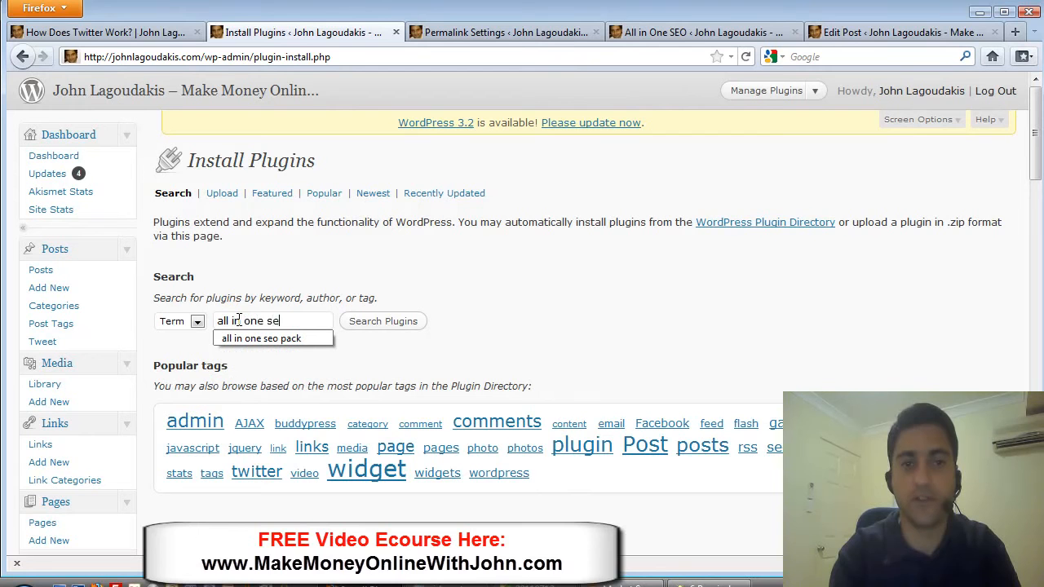
click(261, 338)
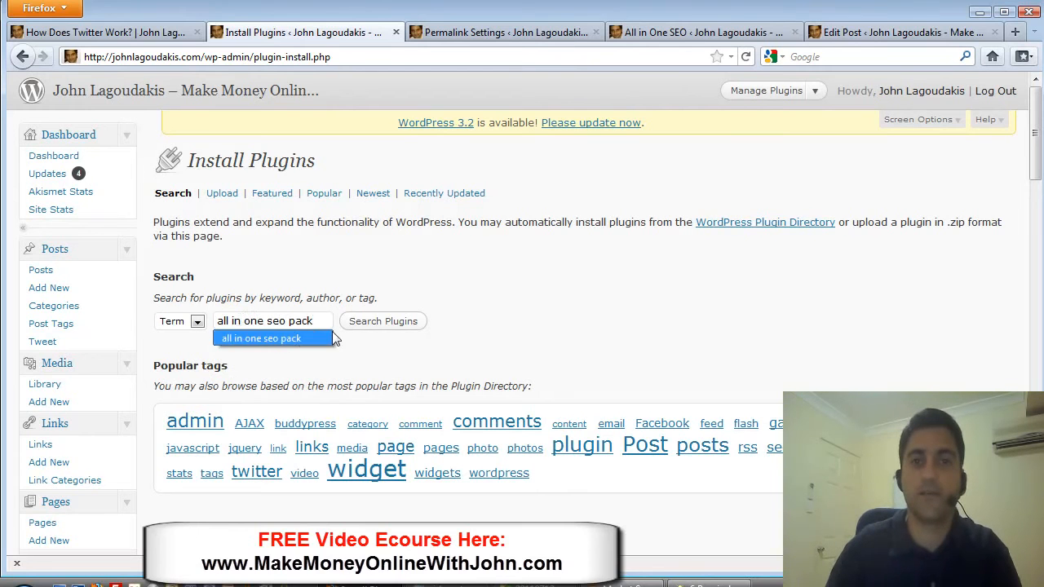
click(383, 321)
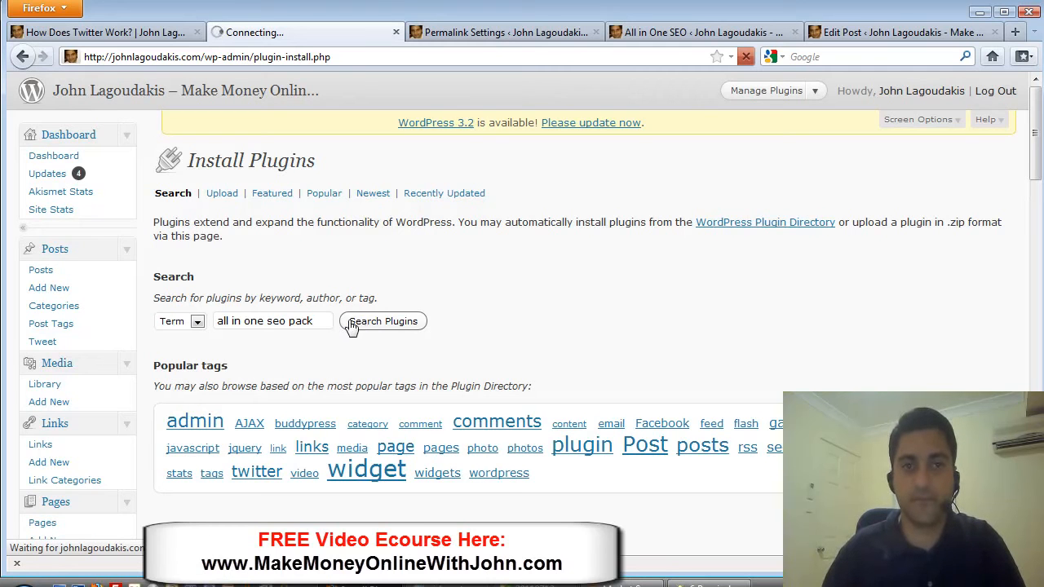
click(383, 321)
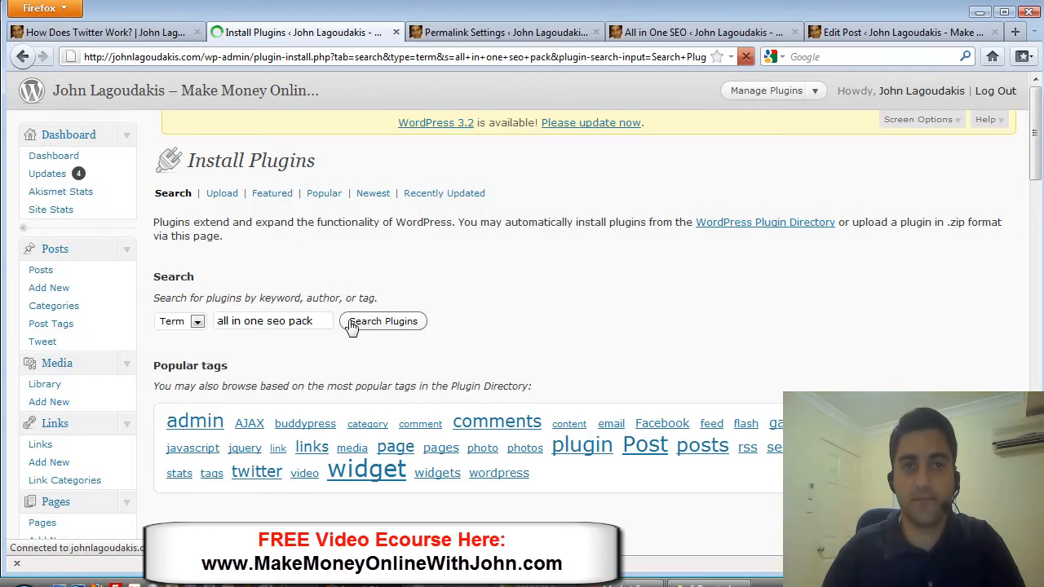
click(383, 320)
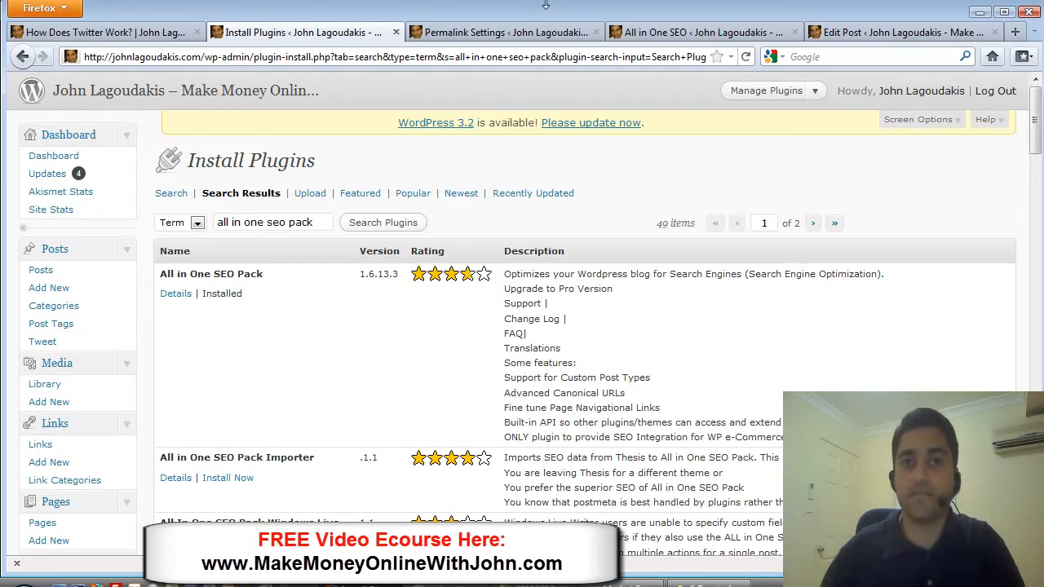
click(702, 33)
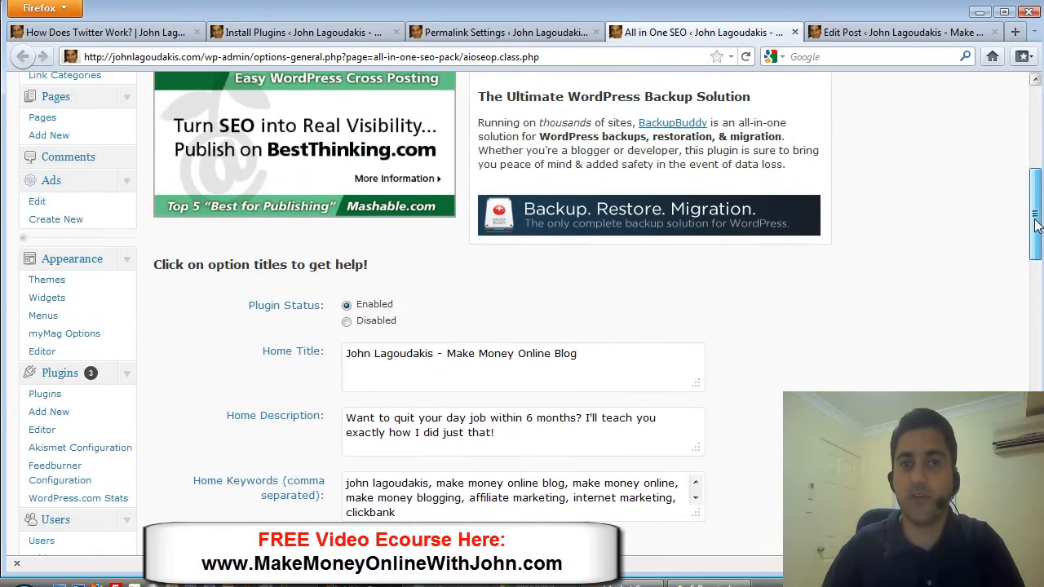
Scroll through the All in One SEO home title, description, keywords and title formats
scroll(down, 3)
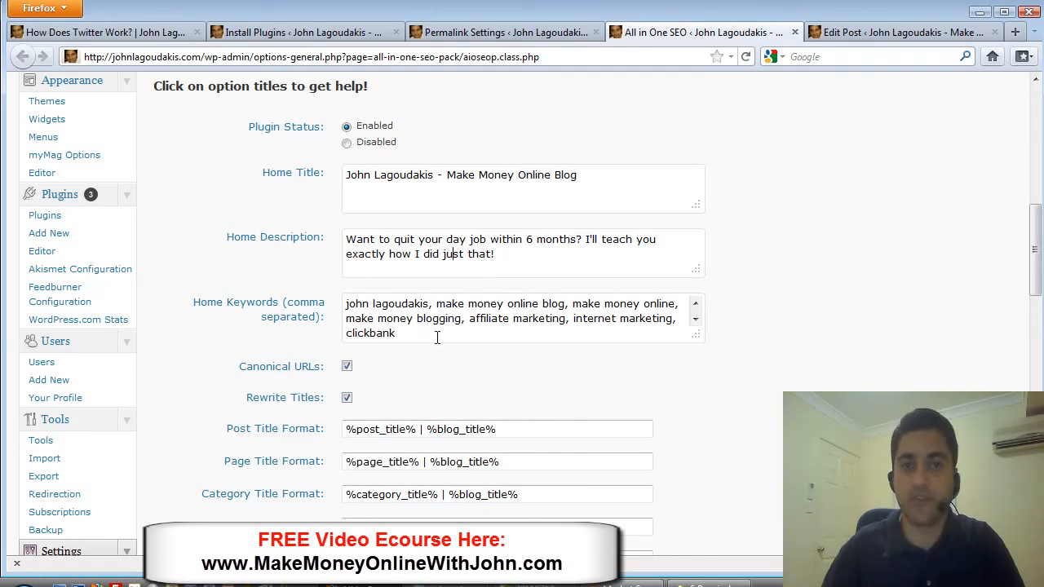
scroll(down, 3)
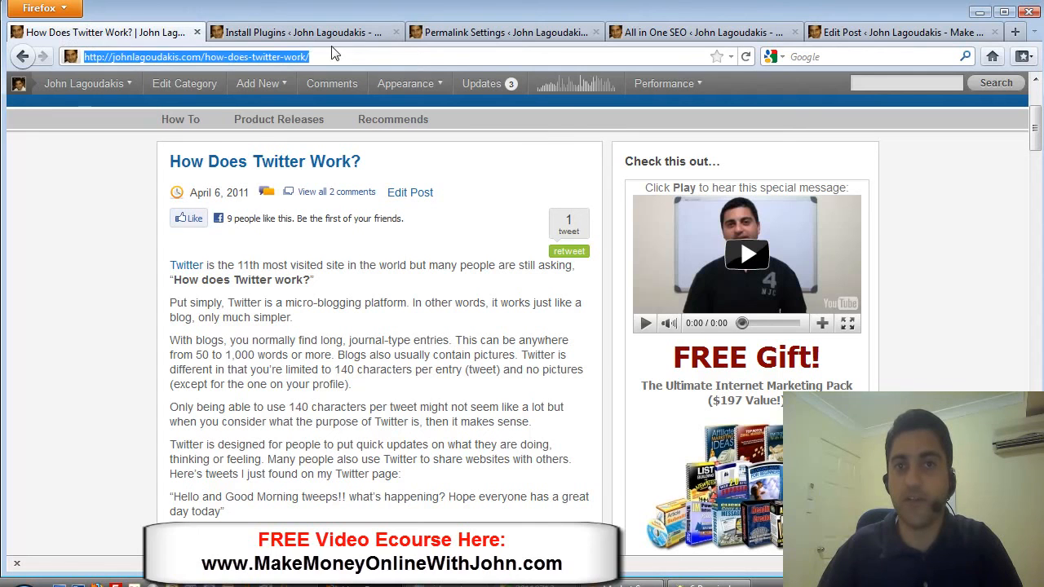
Return to the Twitter post's edit screen showing its All in One SEO Pack fields
click(701, 32)
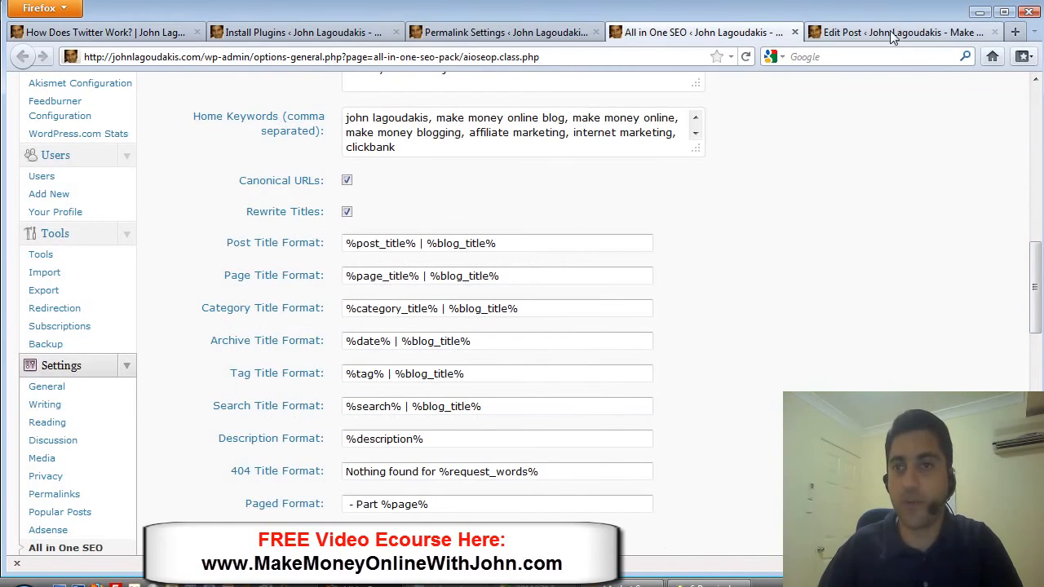
click(897, 32)
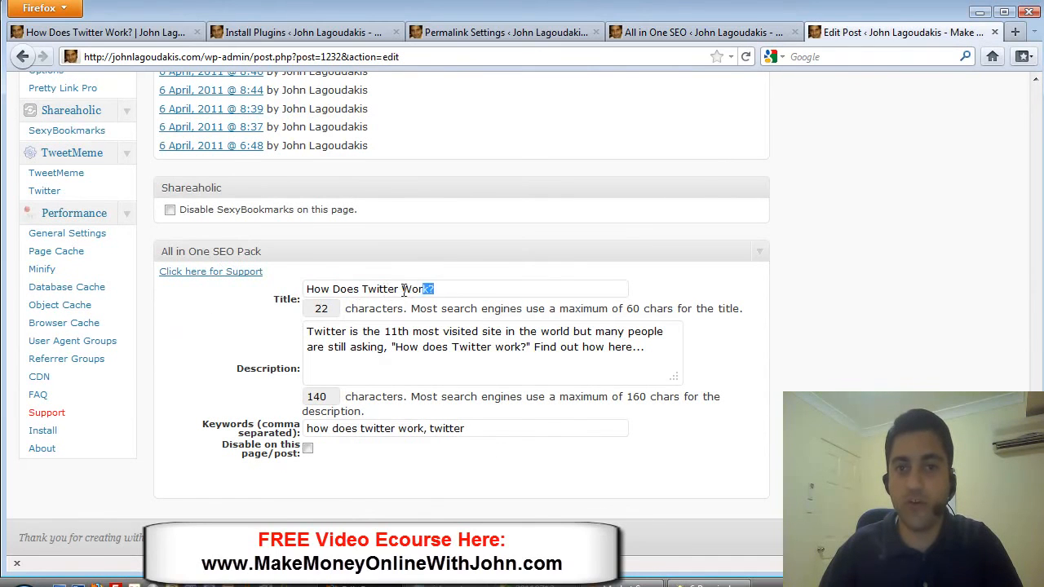
double_click(420, 289)
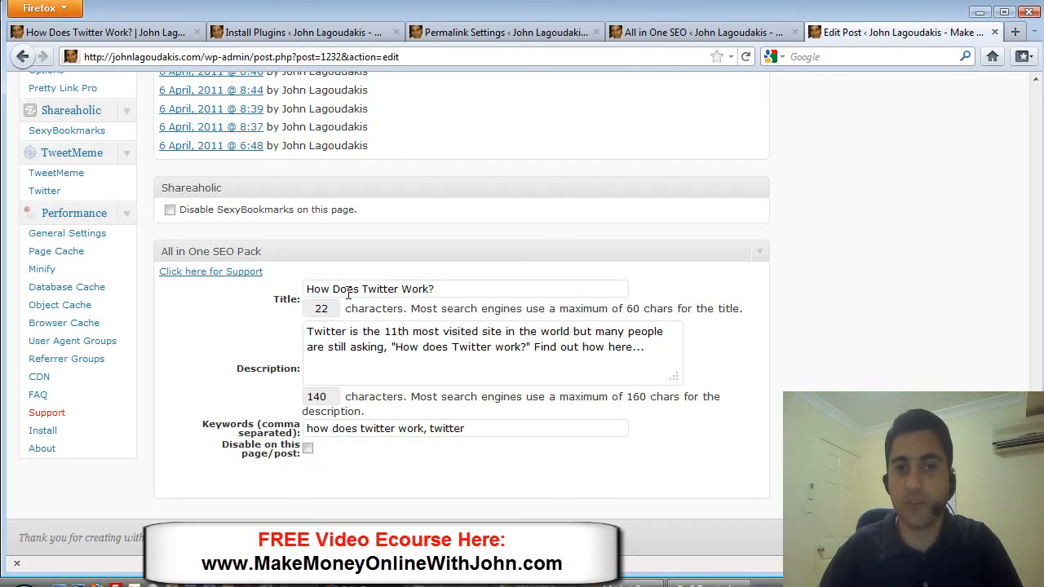
scroll(down, 3)
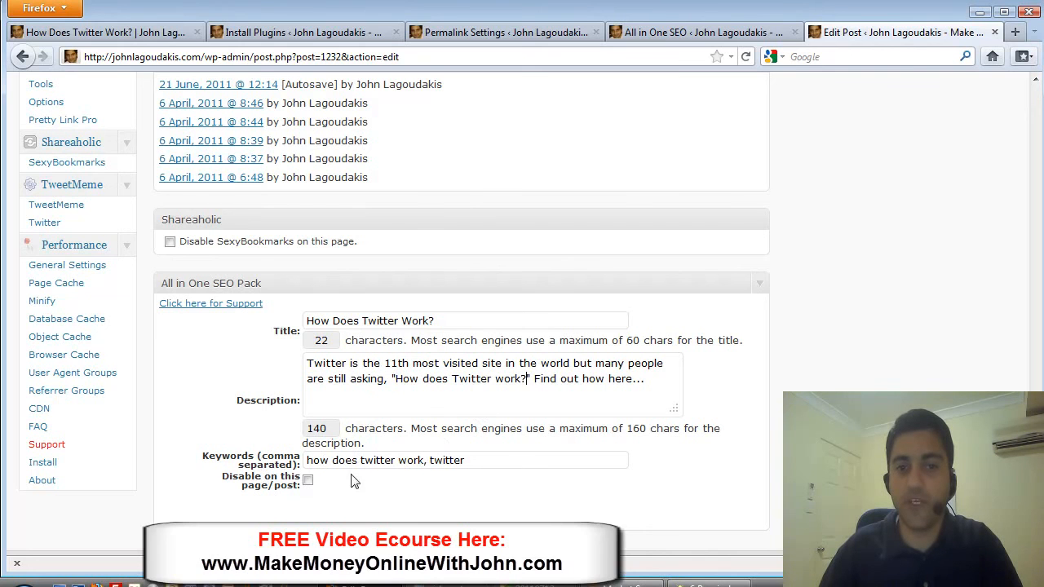
click(314, 460)
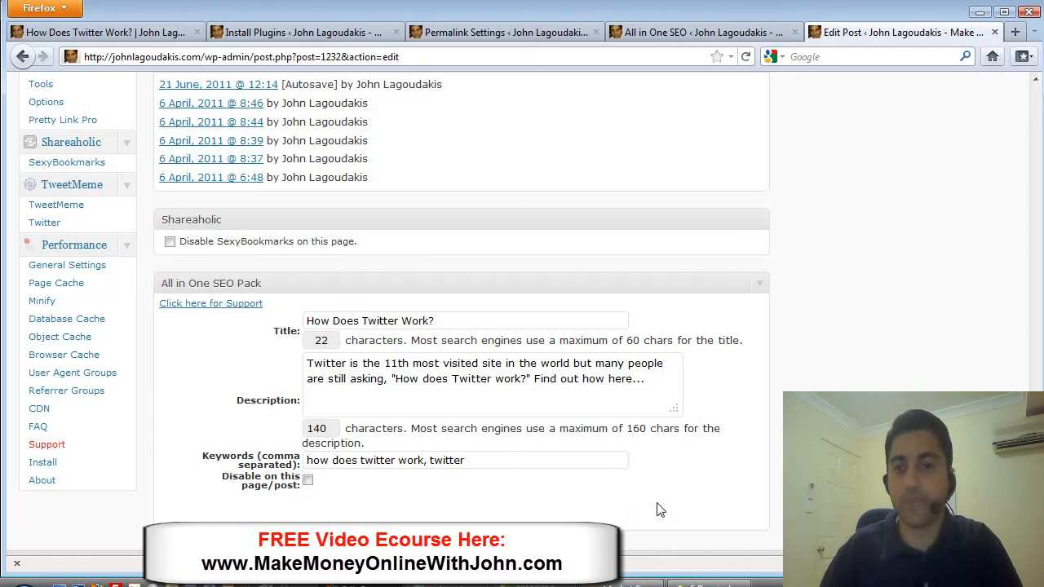
mouse_move(697, 473)
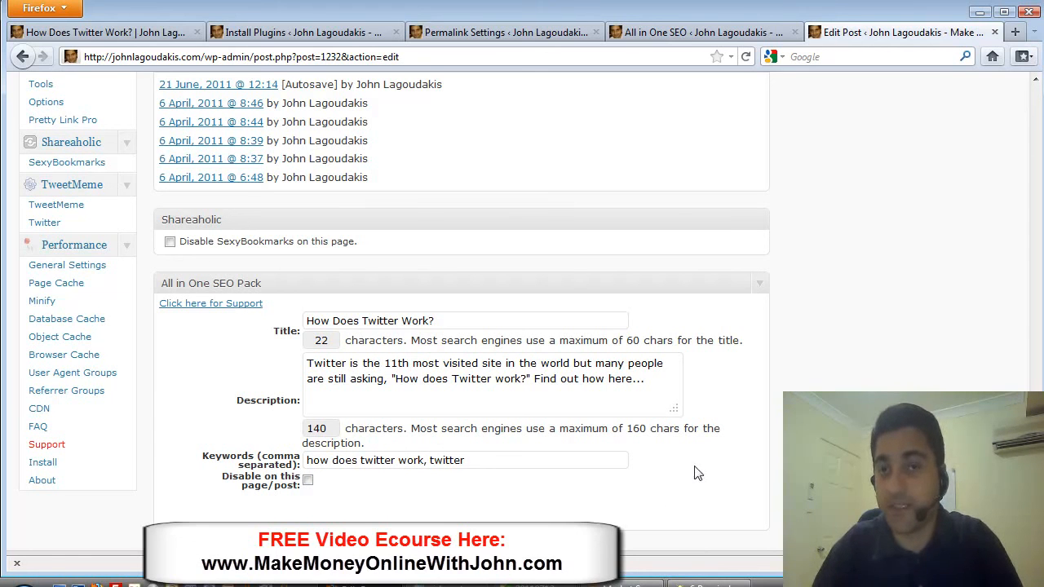